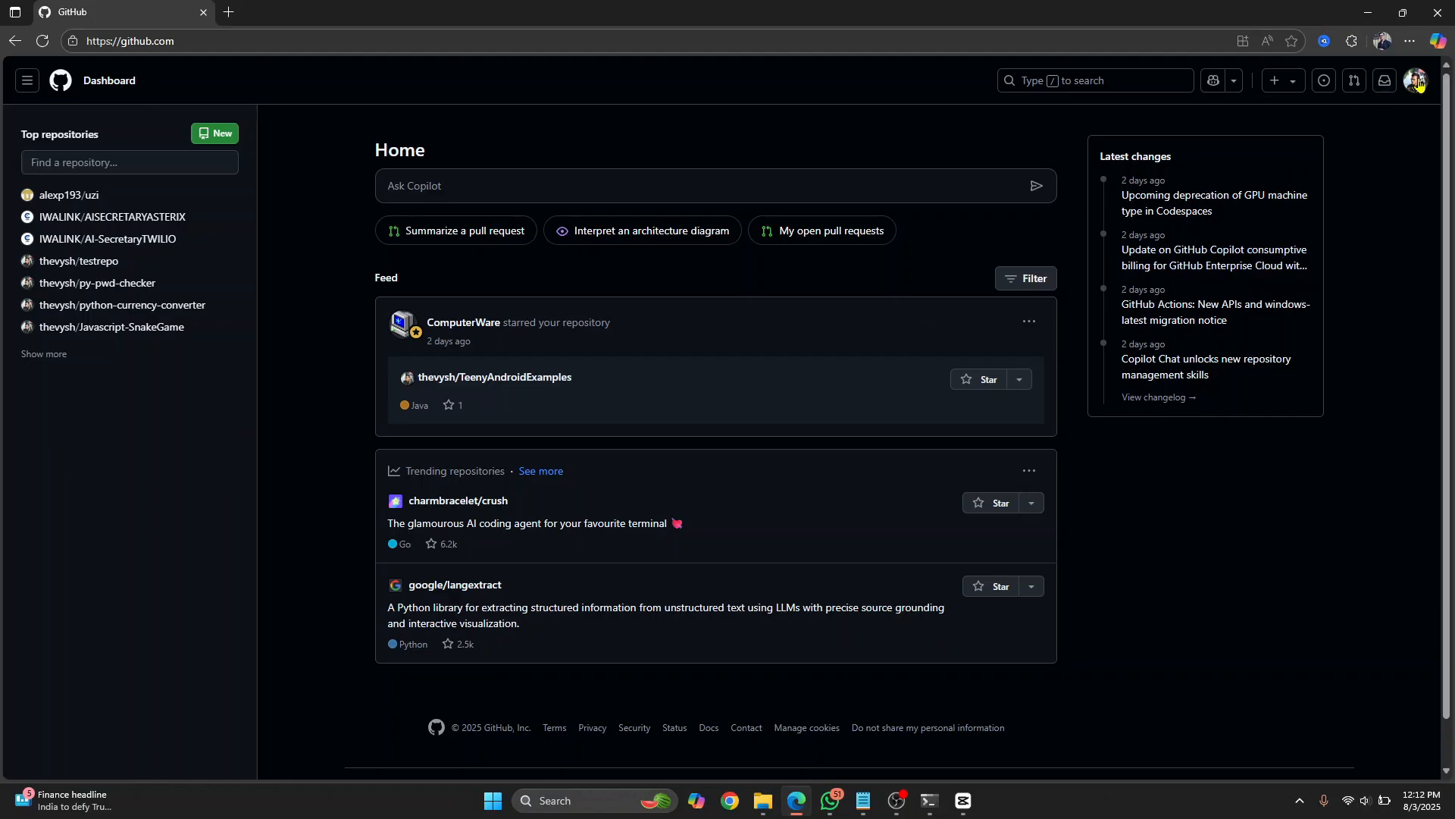
# Step: Reach Developer settings from the avatar menu via the account Settings page
pyautogui.click(1419, 80)
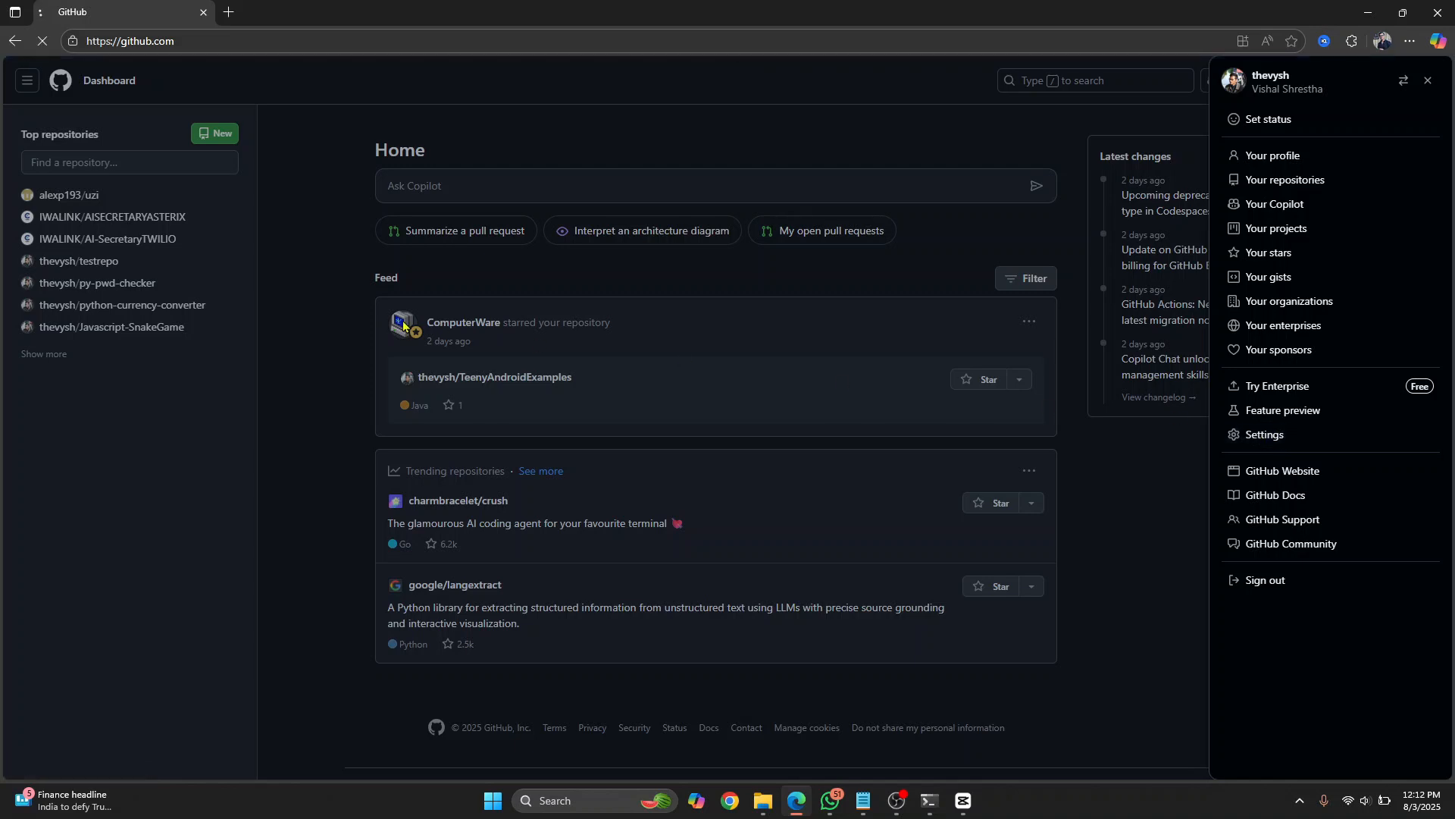
pyautogui.click(1272, 155)
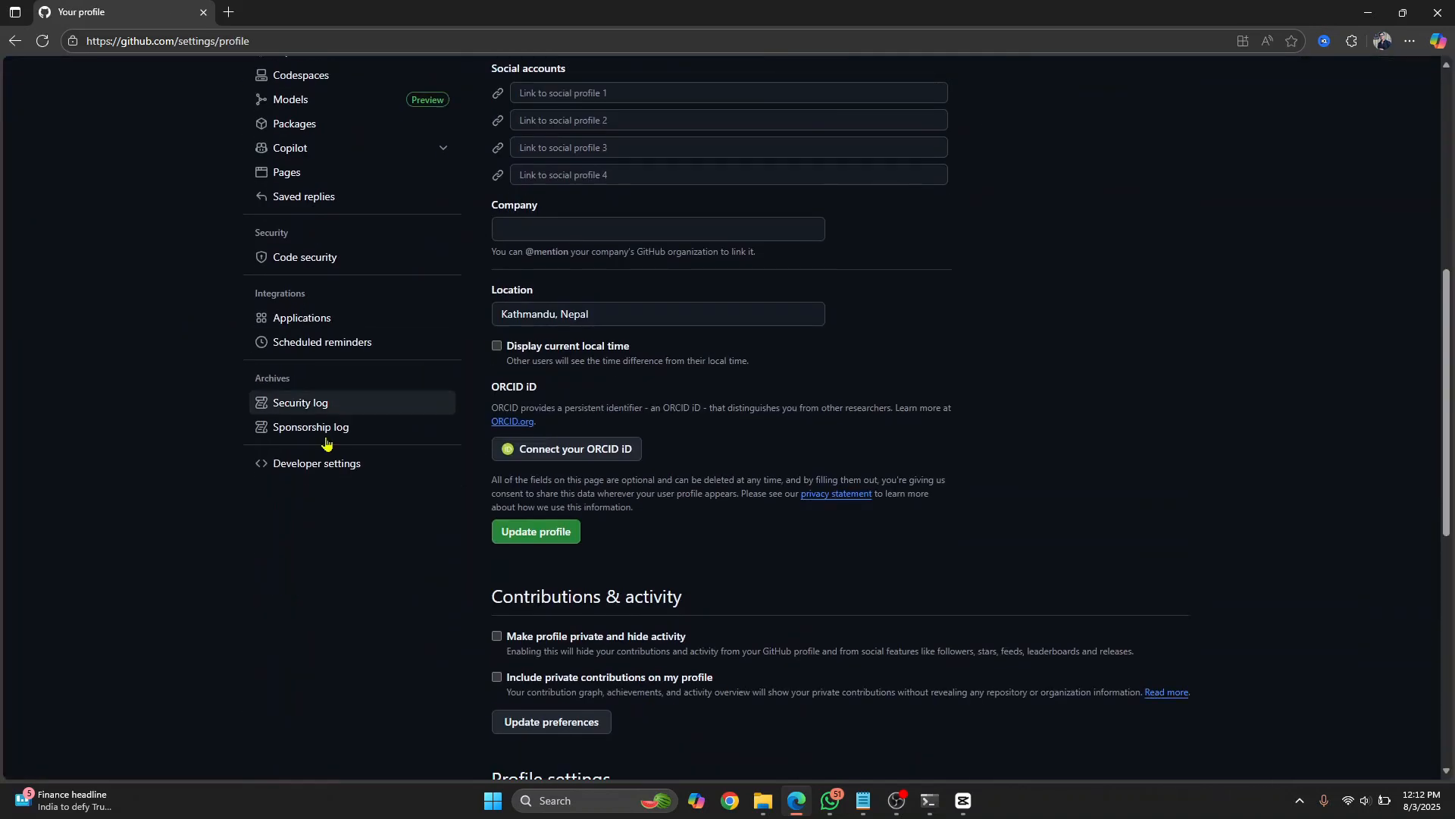
pyautogui.click(309, 426)
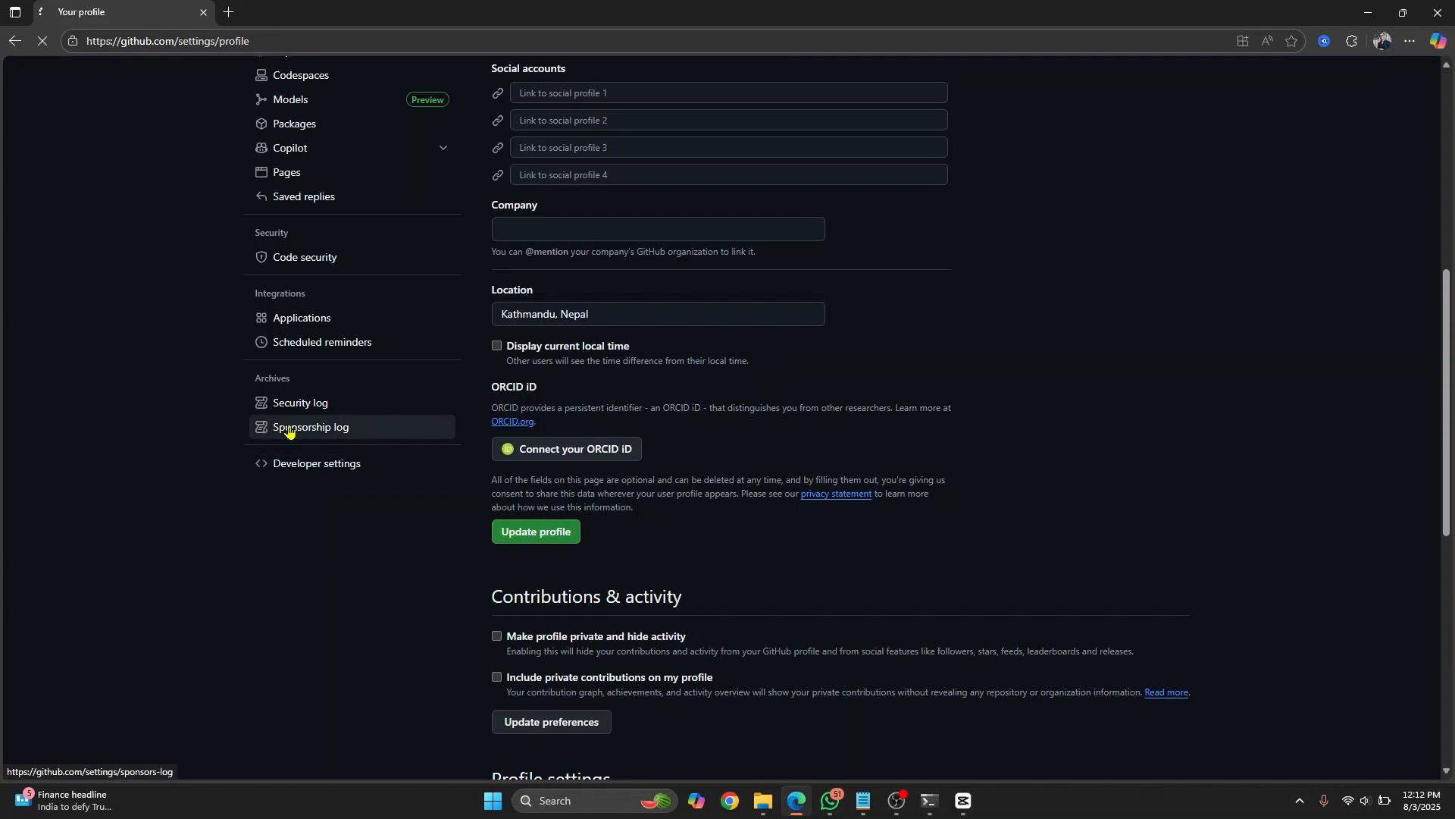
# Step: Expand Personal access tokens and show the Fine-grained tokens list
pyautogui.click(317, 464)
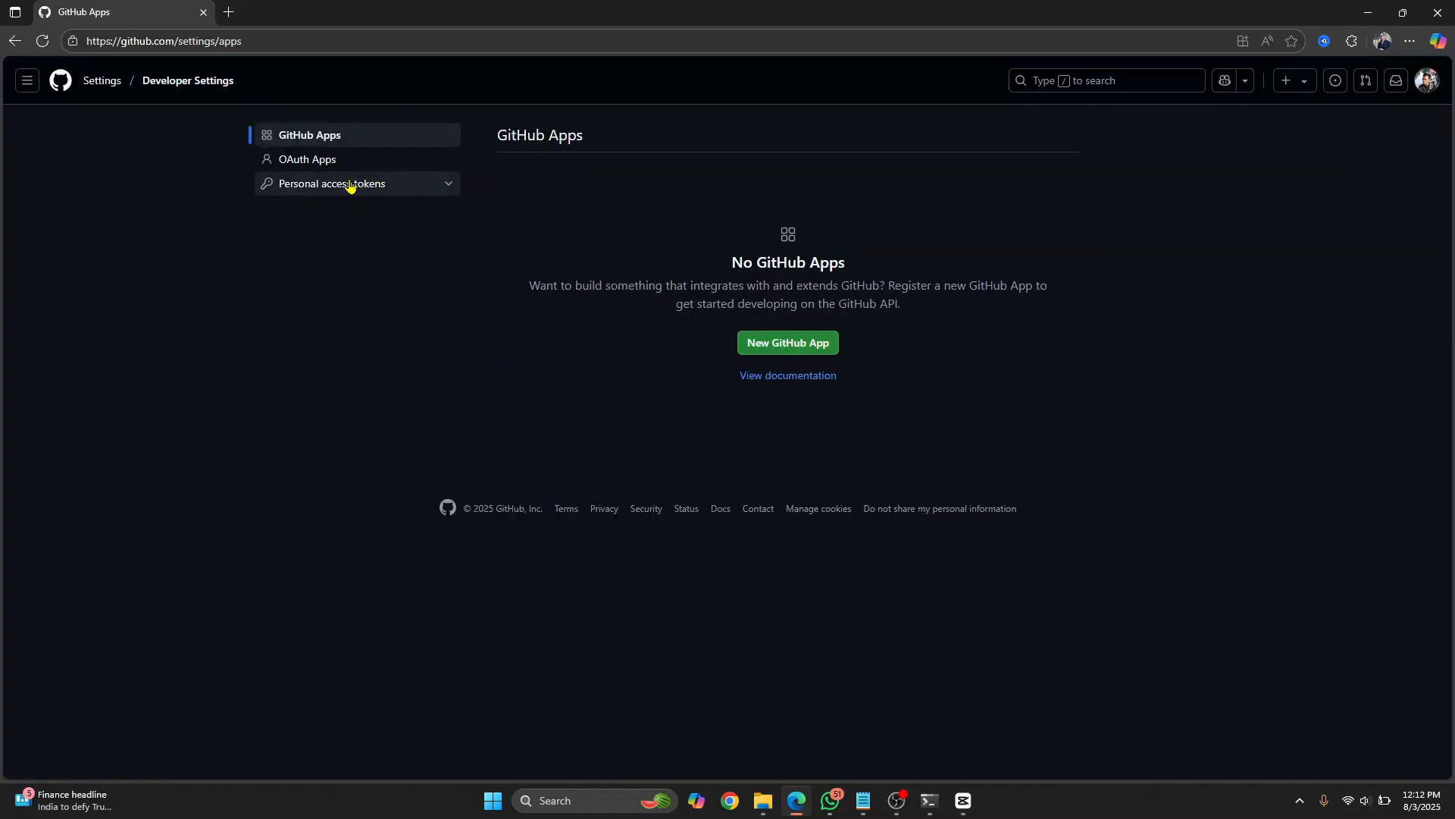
pyautogui.click(332, 184)
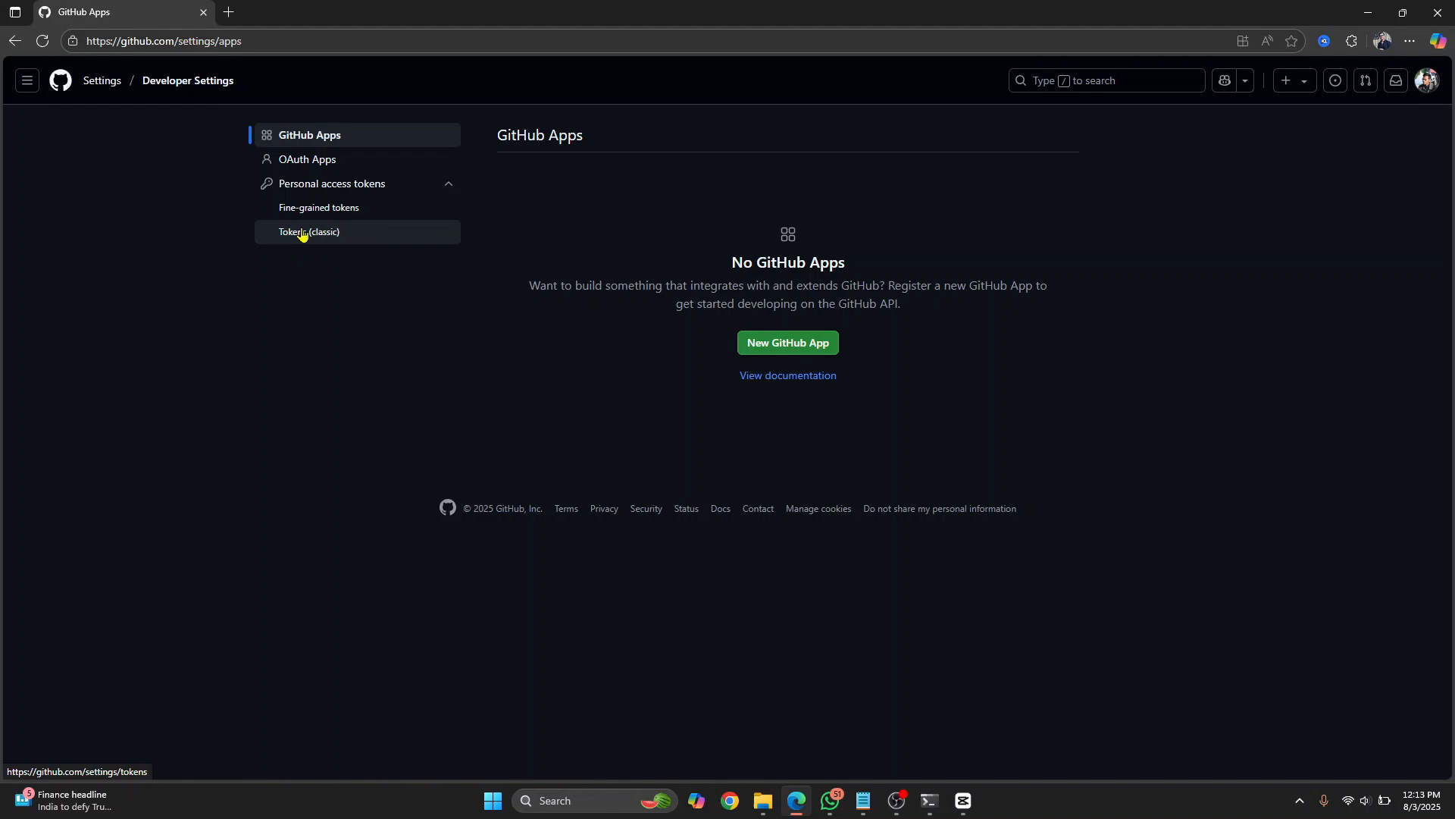
pyautogui.moveTo(318, 208)
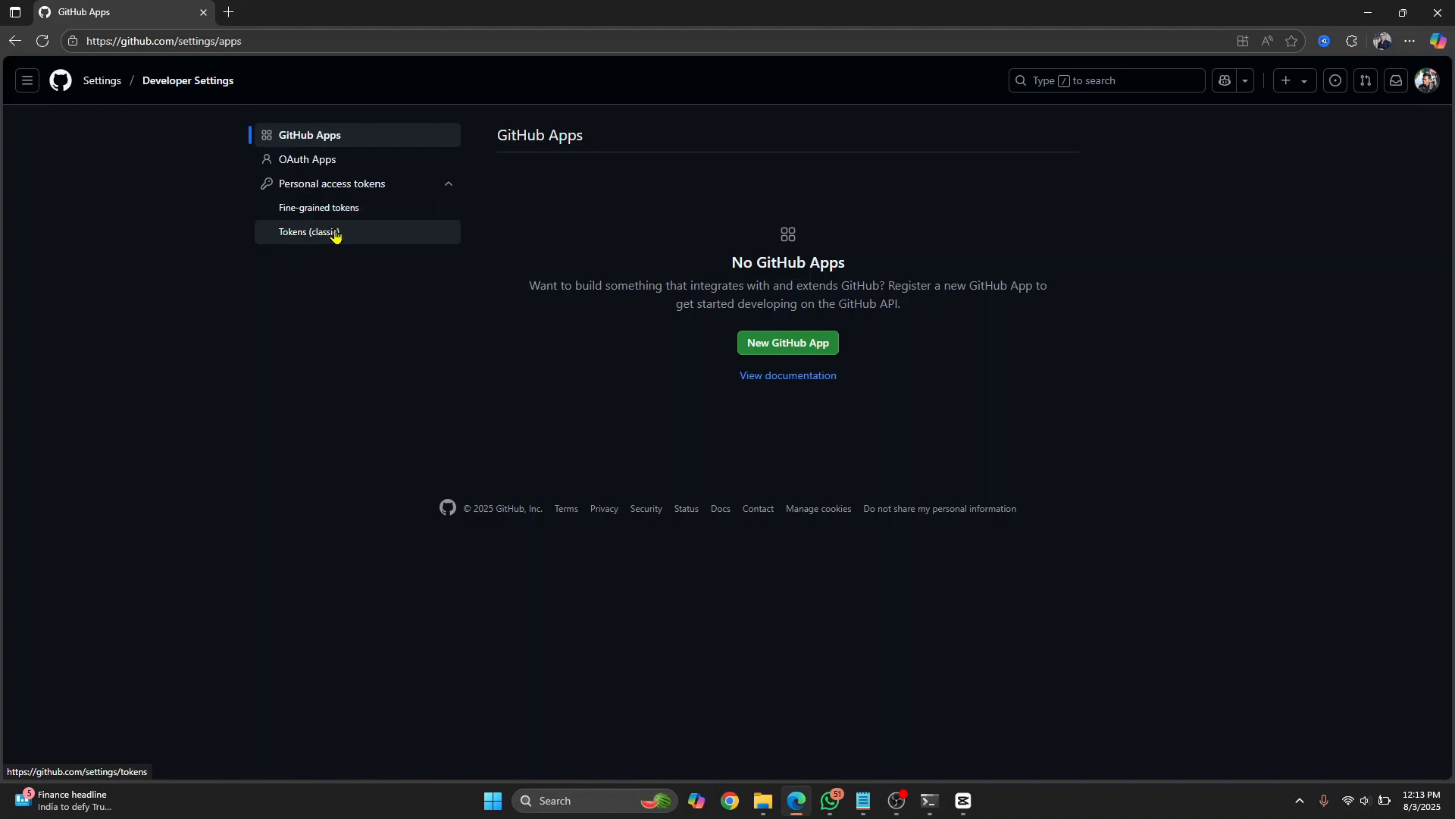
pyautogui.moveTo(283, 235)
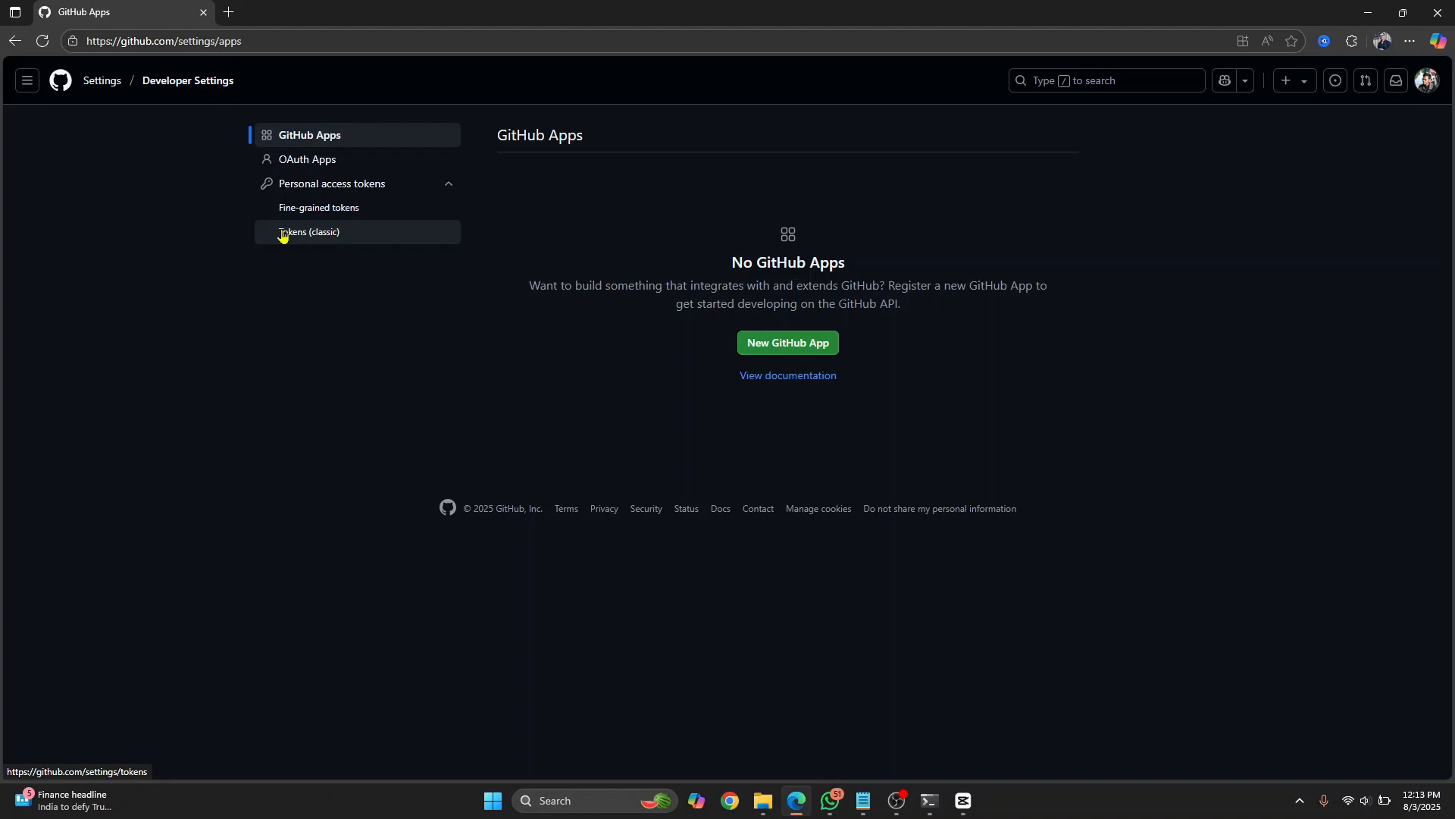
pyautogui.click(320, 207)
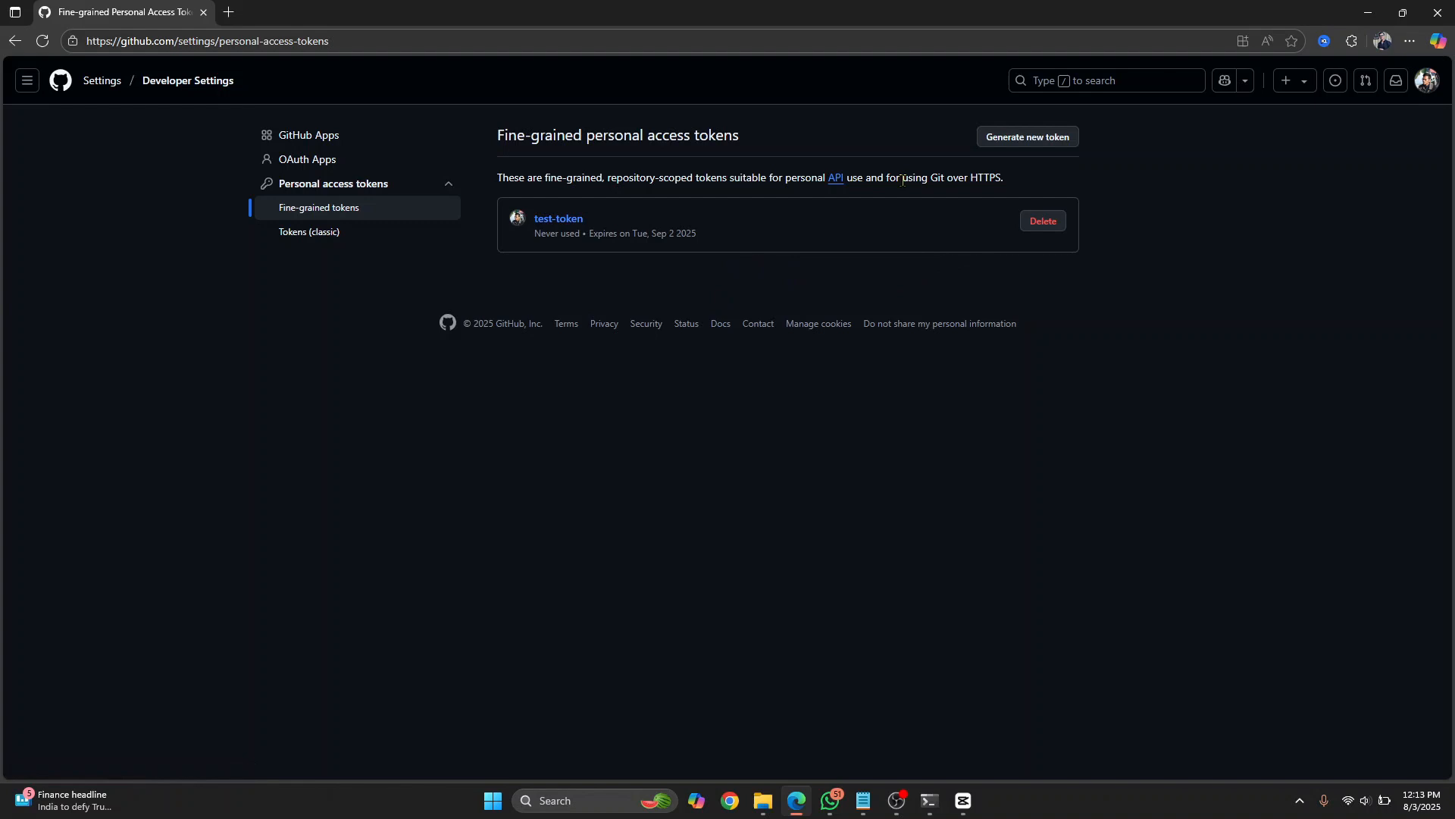
# Step: Begin a new fine-grained token and name it 'mynew-token'
pyautogui.click(1026, 136)
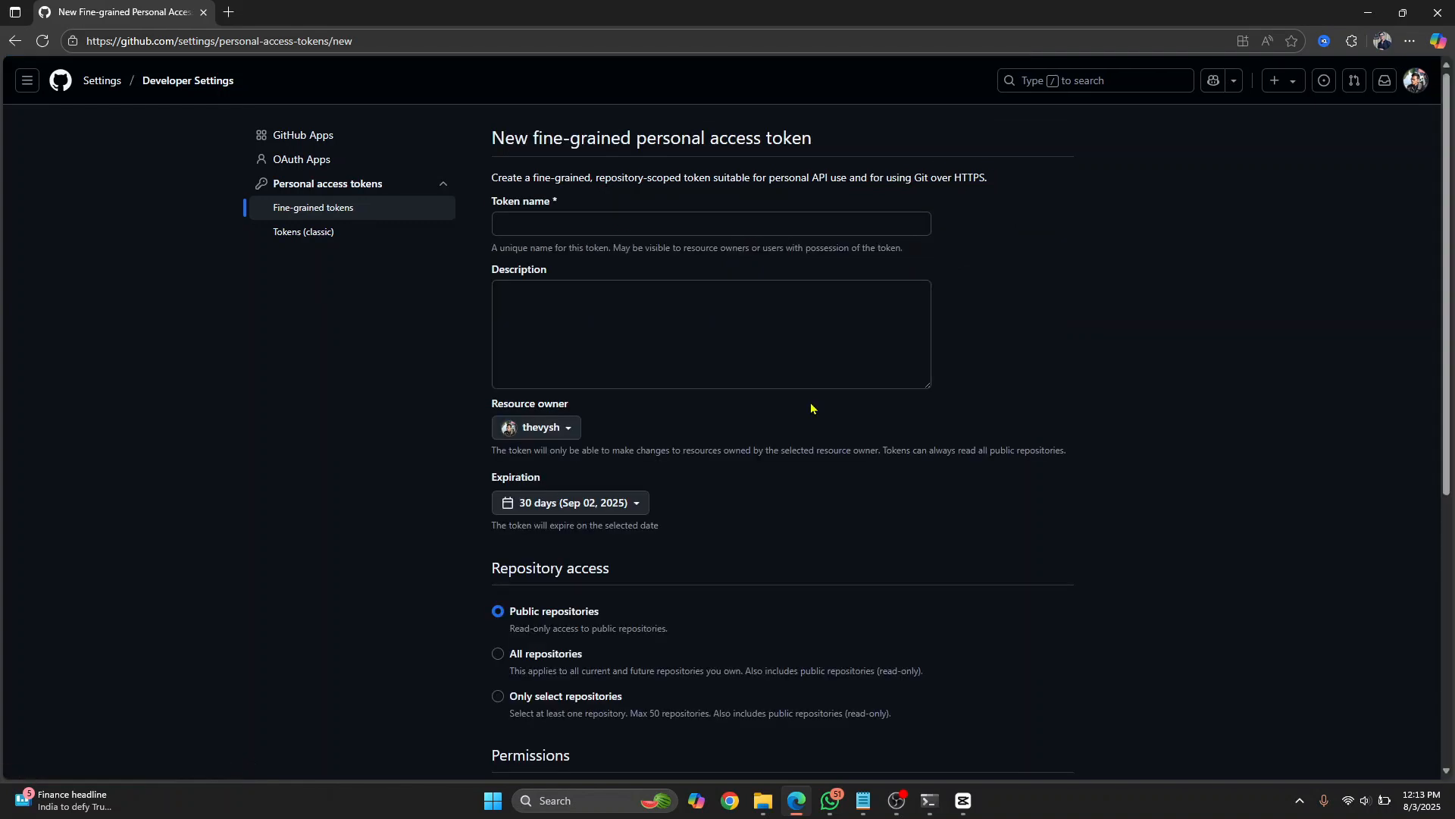
pyautogui.click(710, 223)
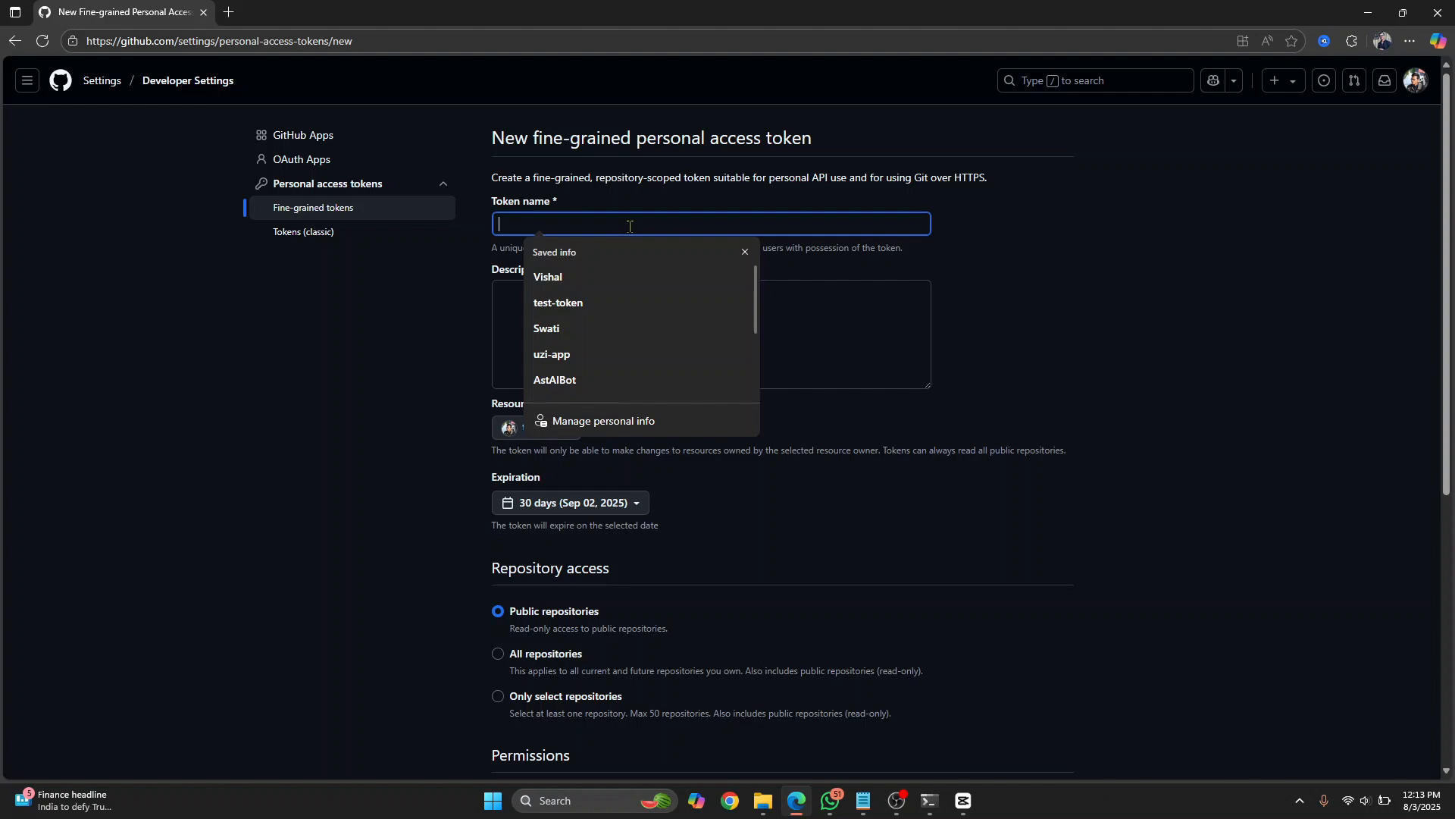
pyautogui.write('mynew')
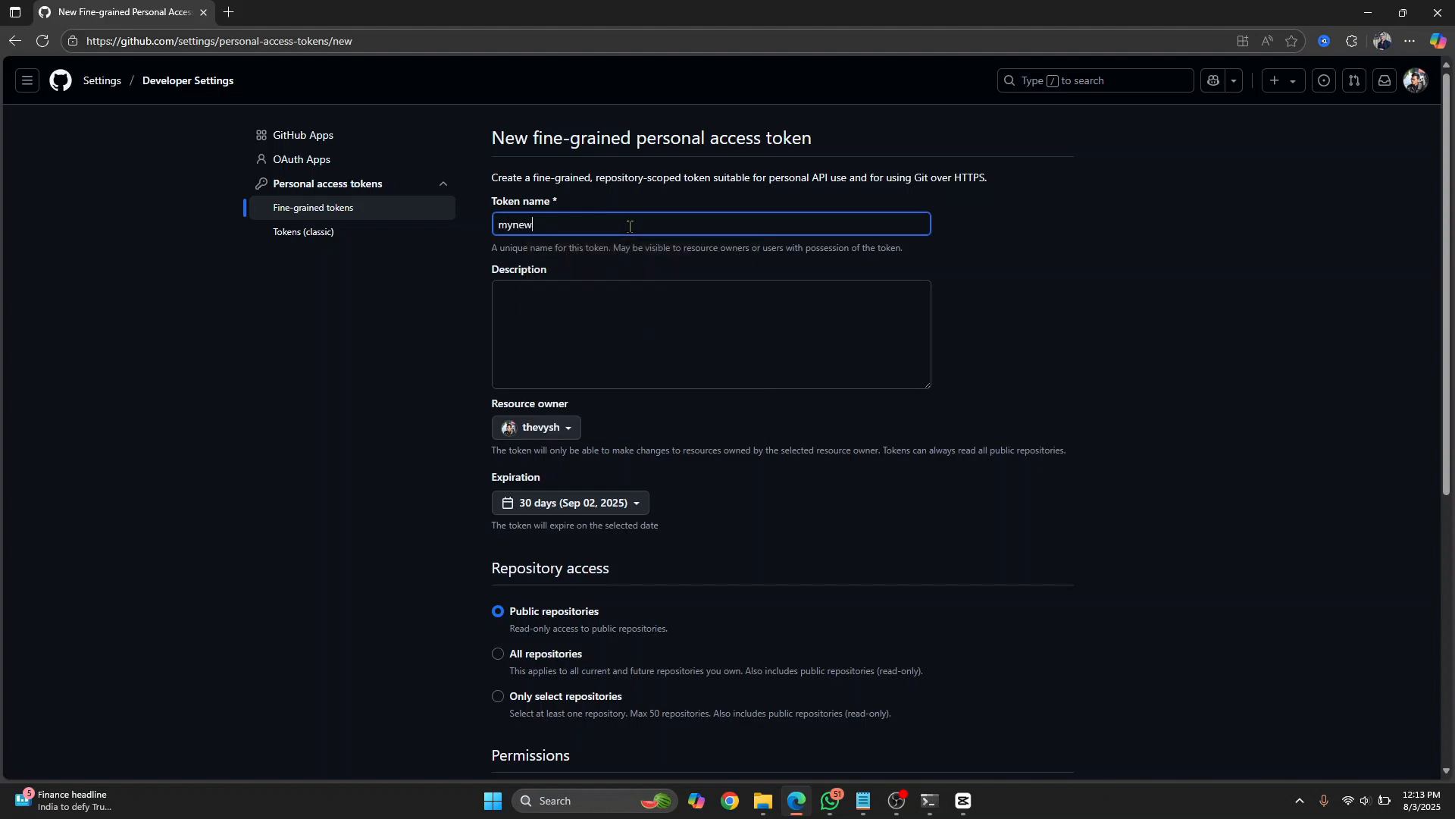
pyautogui.write('-token')
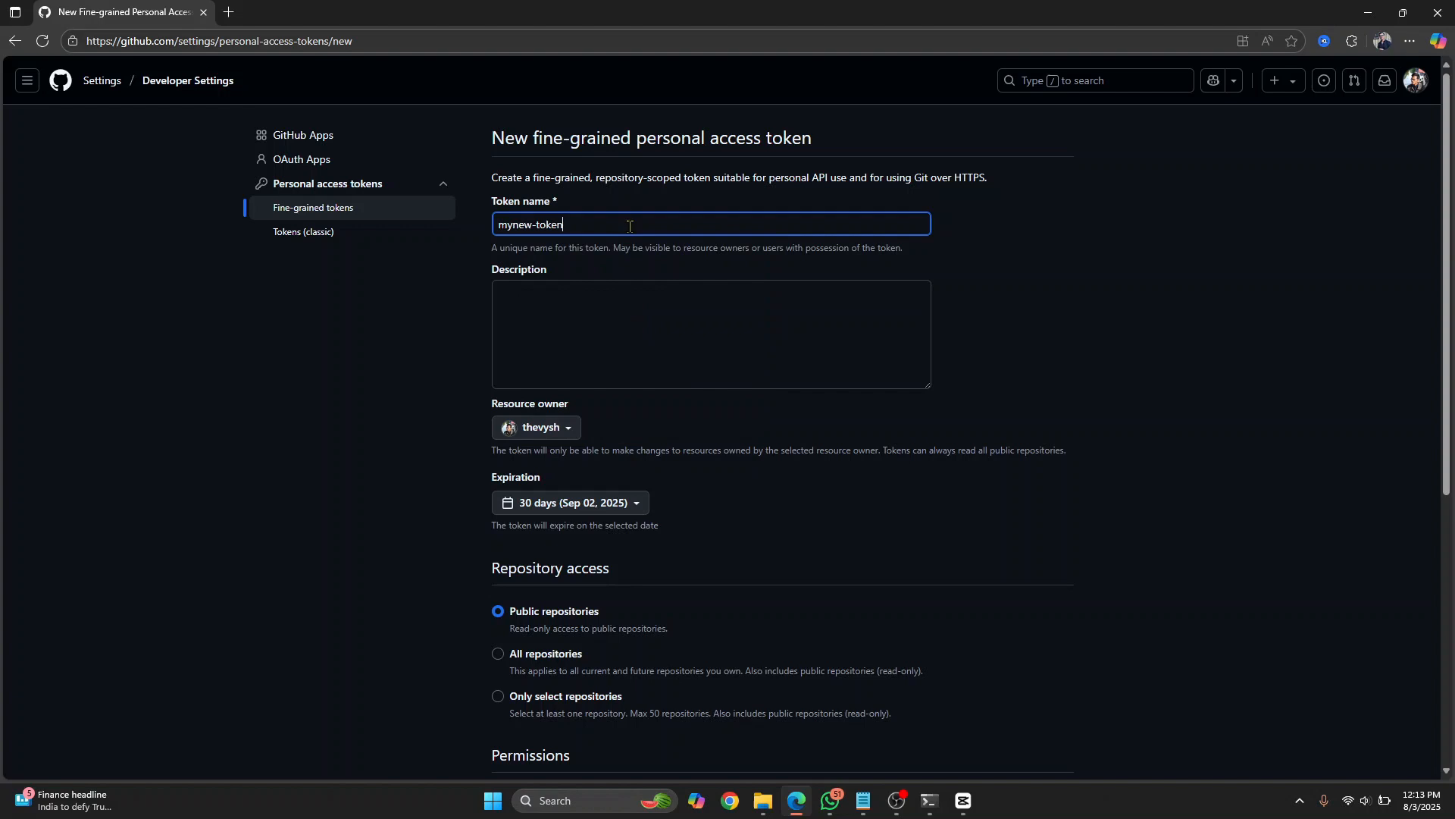
pyautogui.scroll(-3)
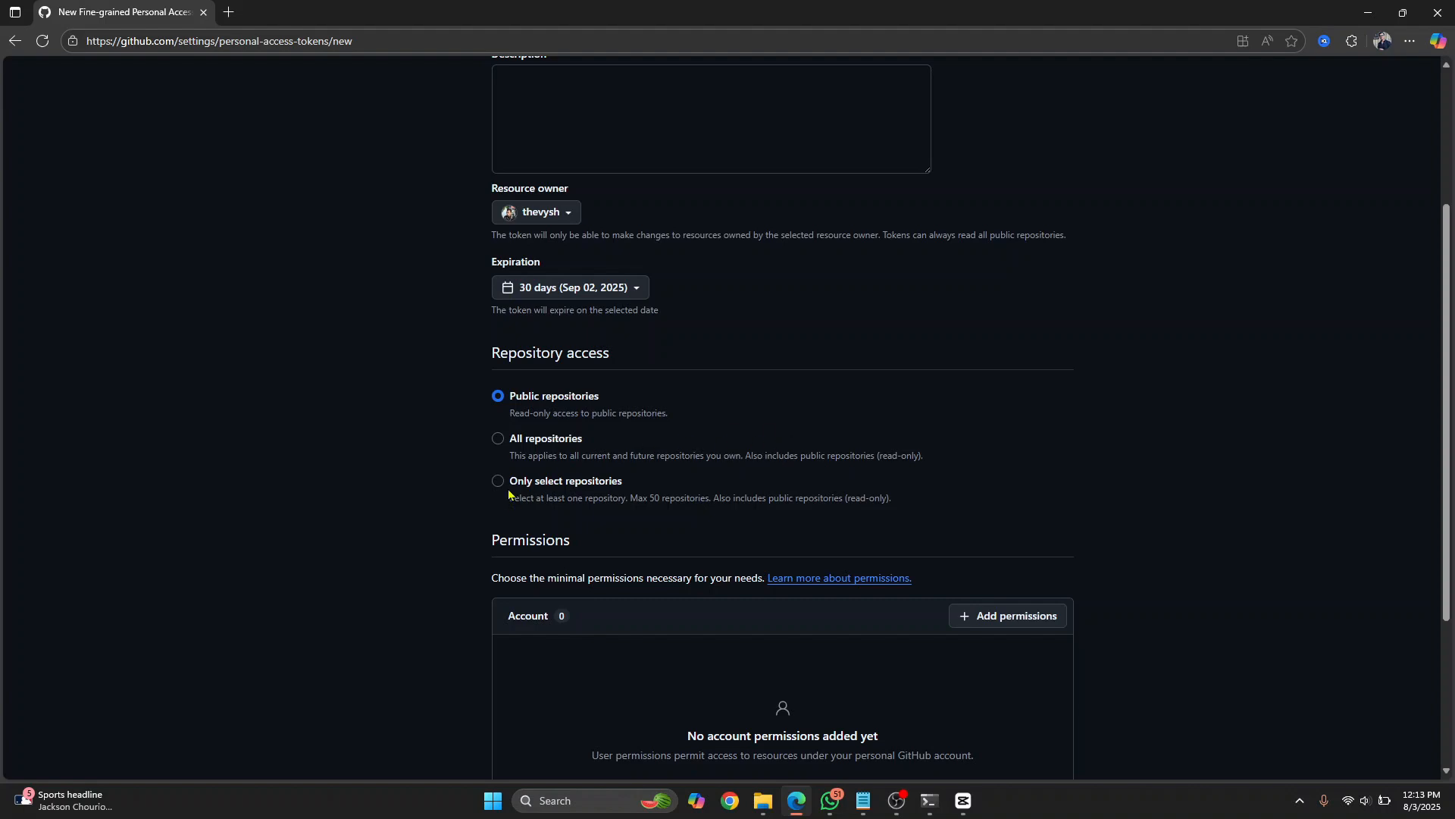
# Step: Set Repository access to 'Only select repositories' after toggling the options
pyautogui.click(497, 480)
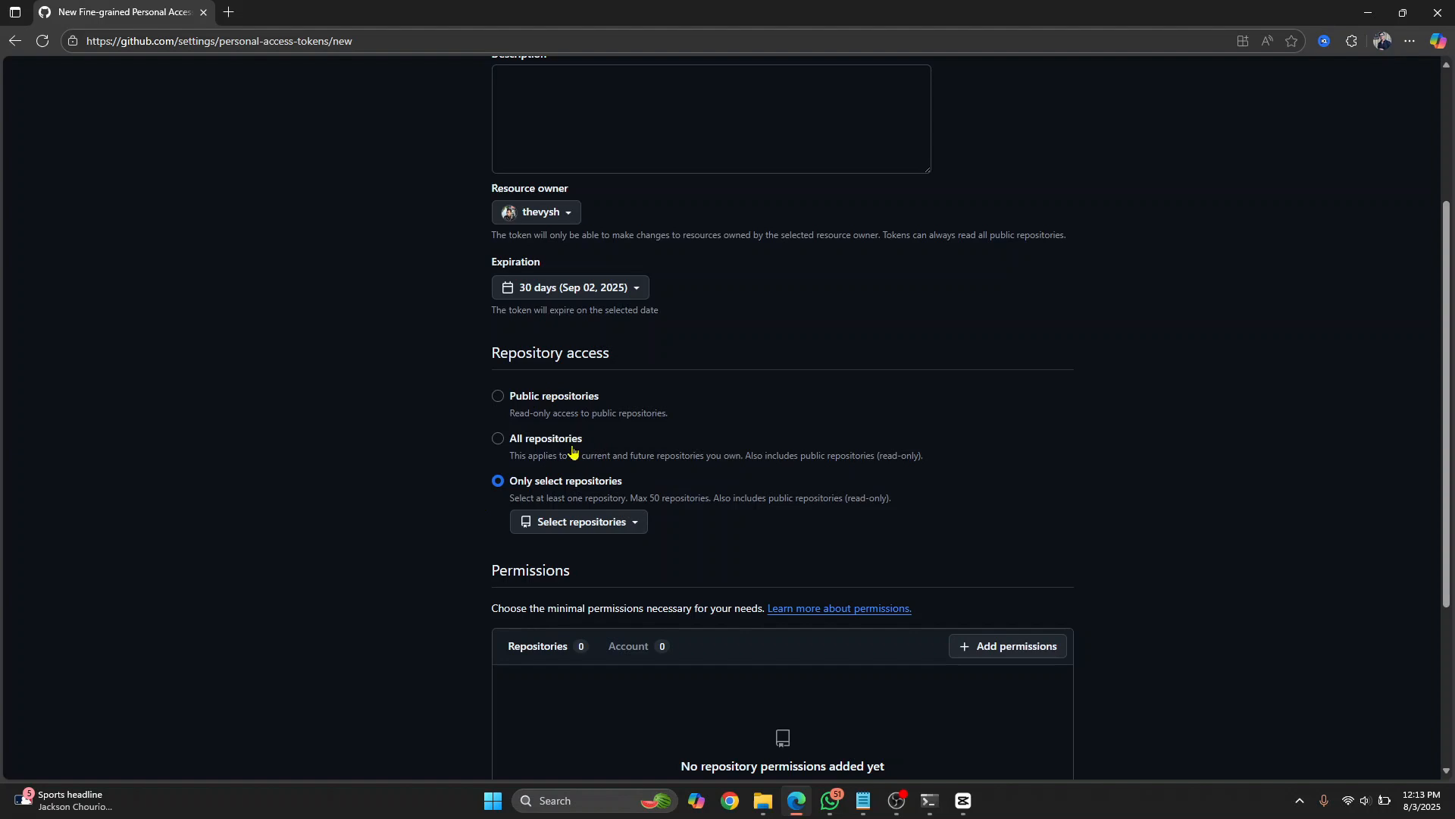
pyautogui.click(498, 438)
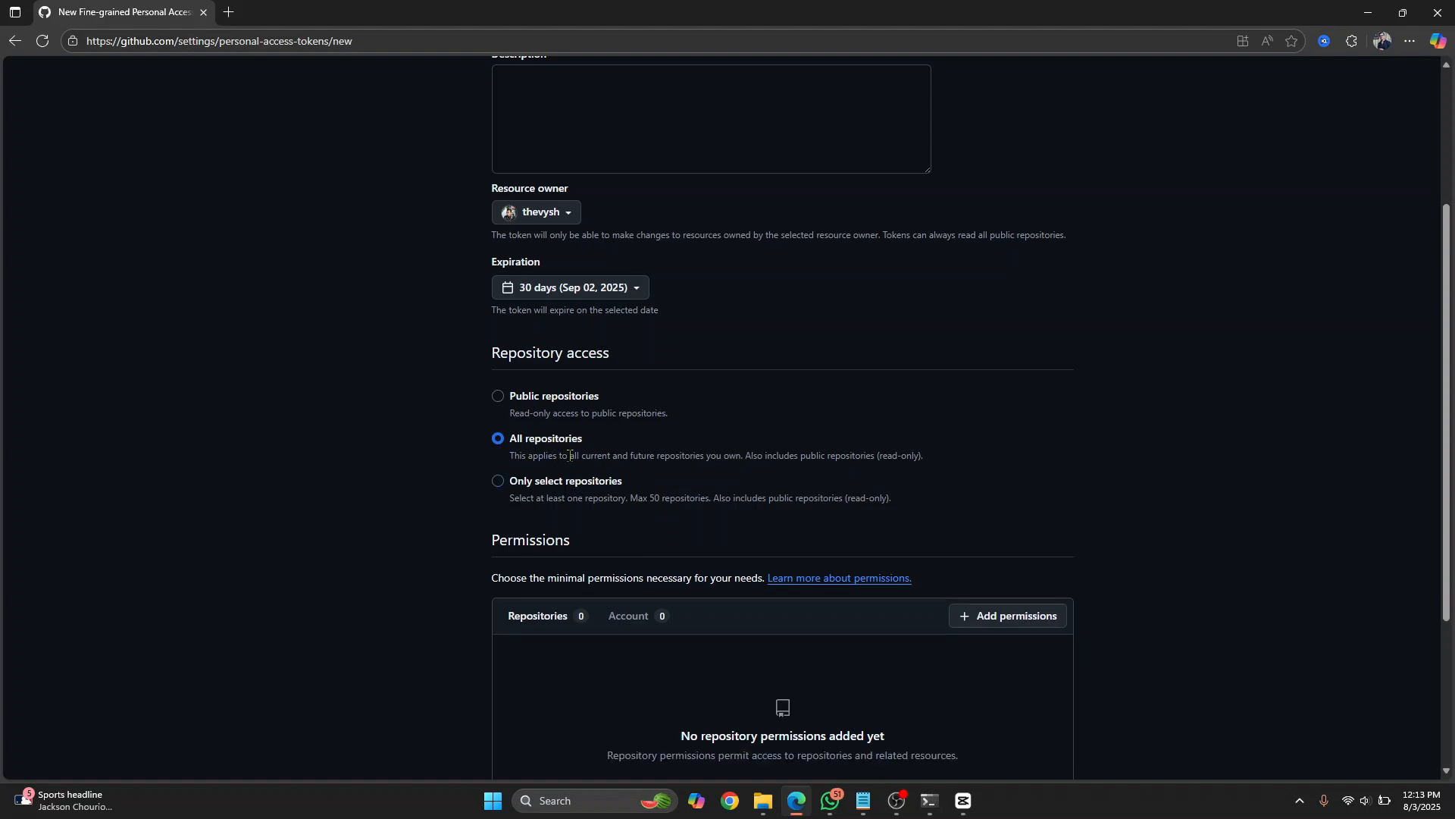
pyautogui.moveTo(679, 430)
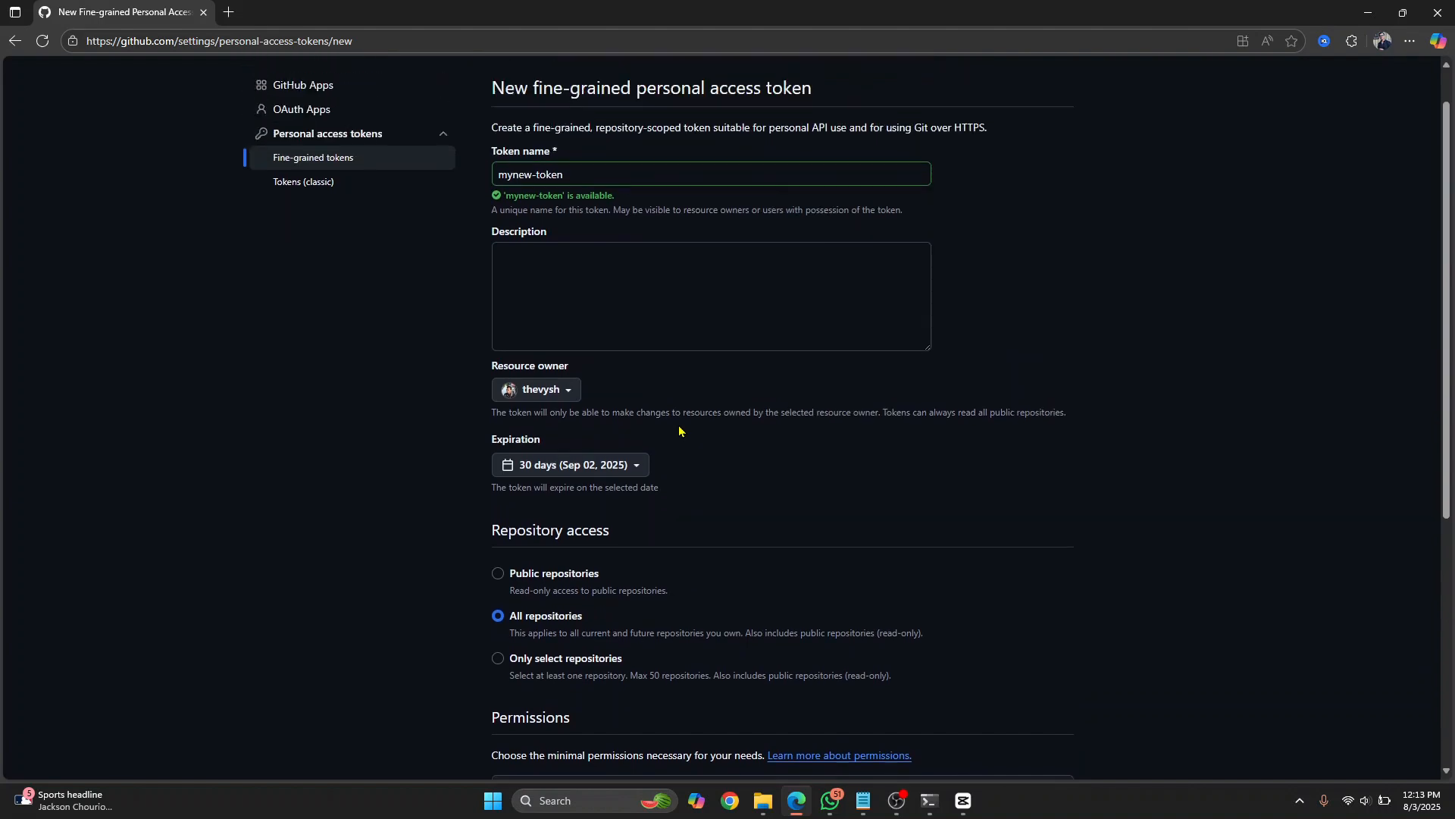
pyautogui.scroll(-3)
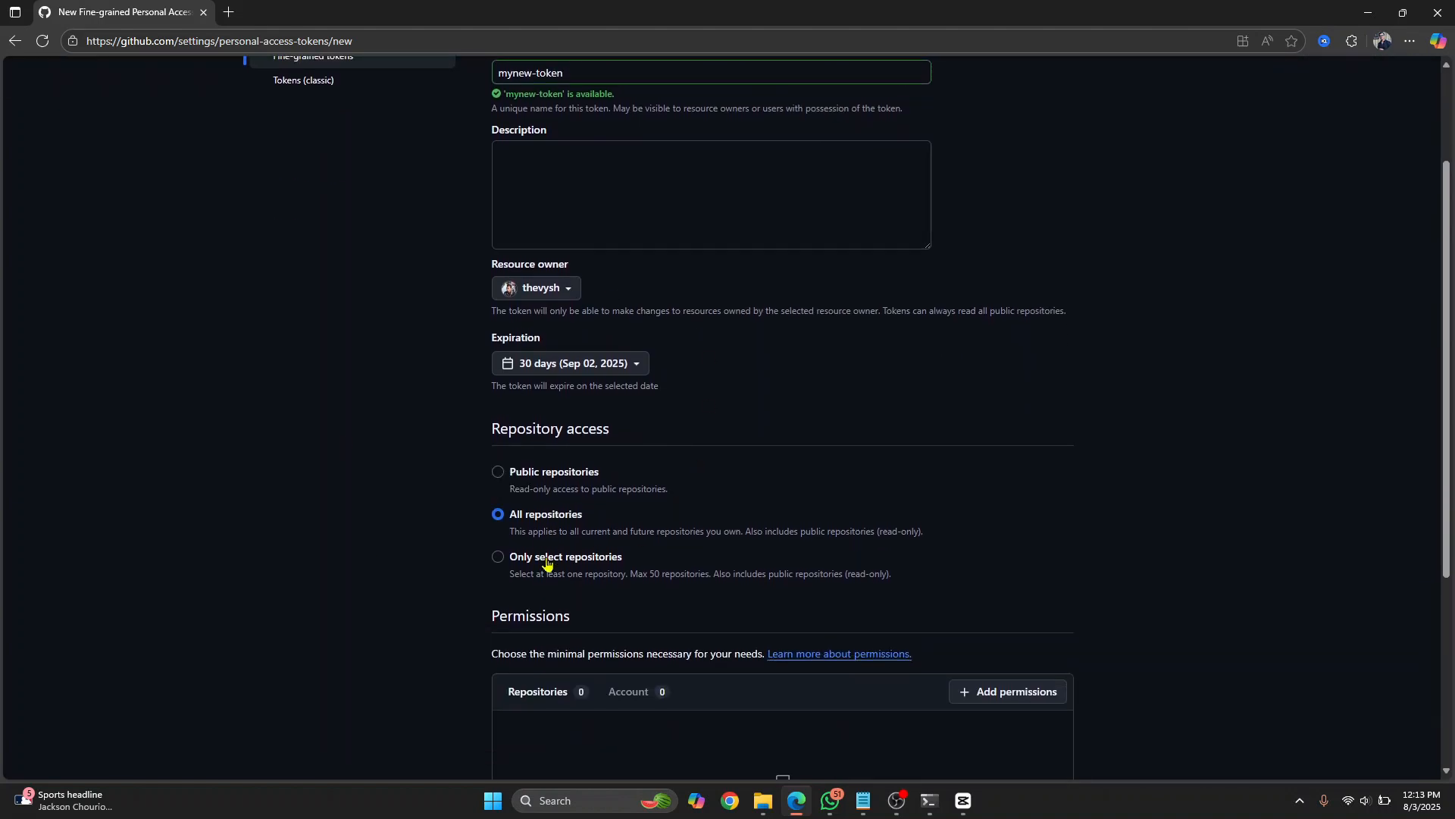
pyautogui.click(497, 556)
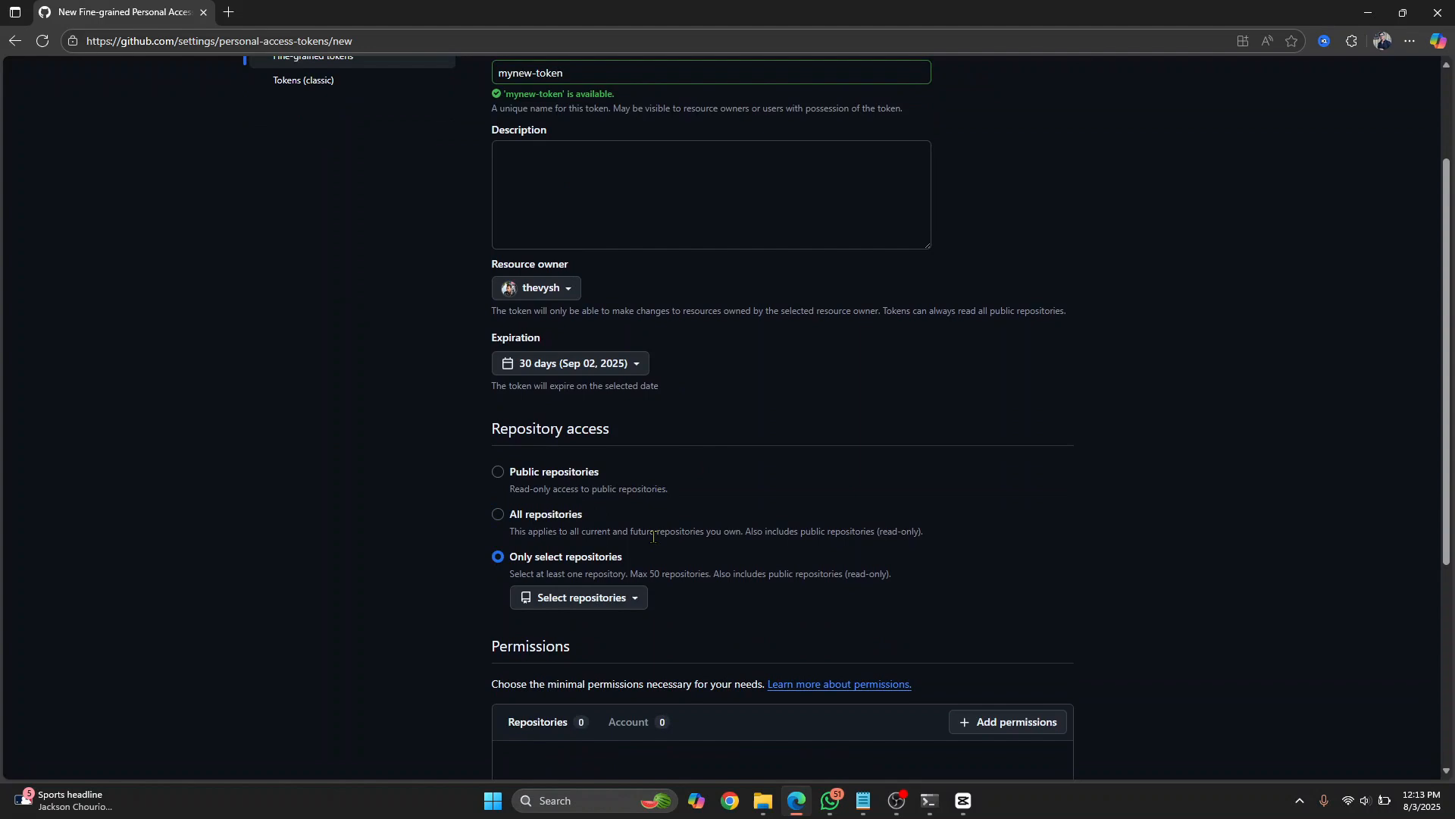
# Step: Select only thevysh/crypto-trading-bot, leaving DjangoPostgreSQLDocker unchecked
pyautogui.click(577, 597)
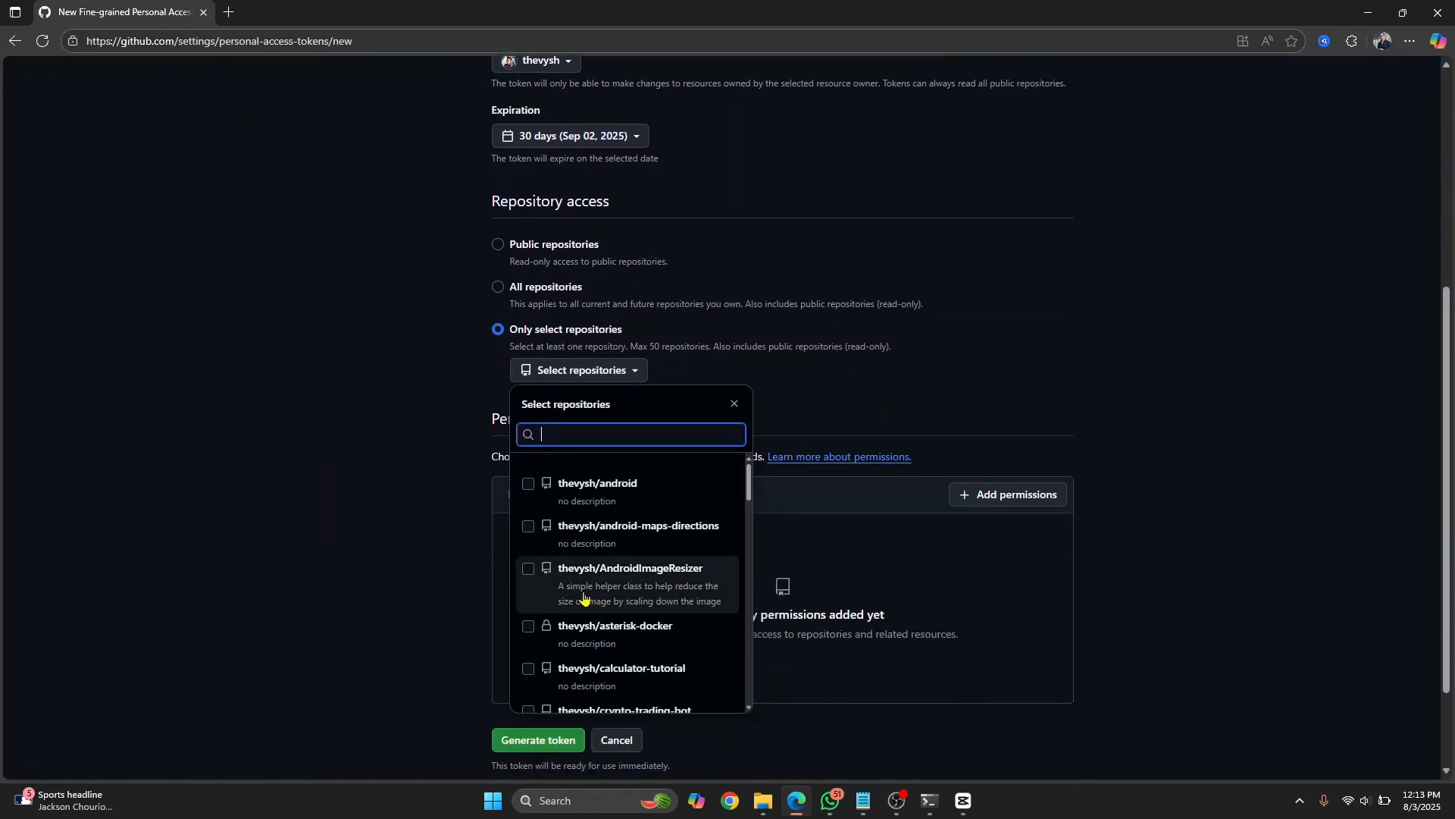
pyautogui.scroll(-3)
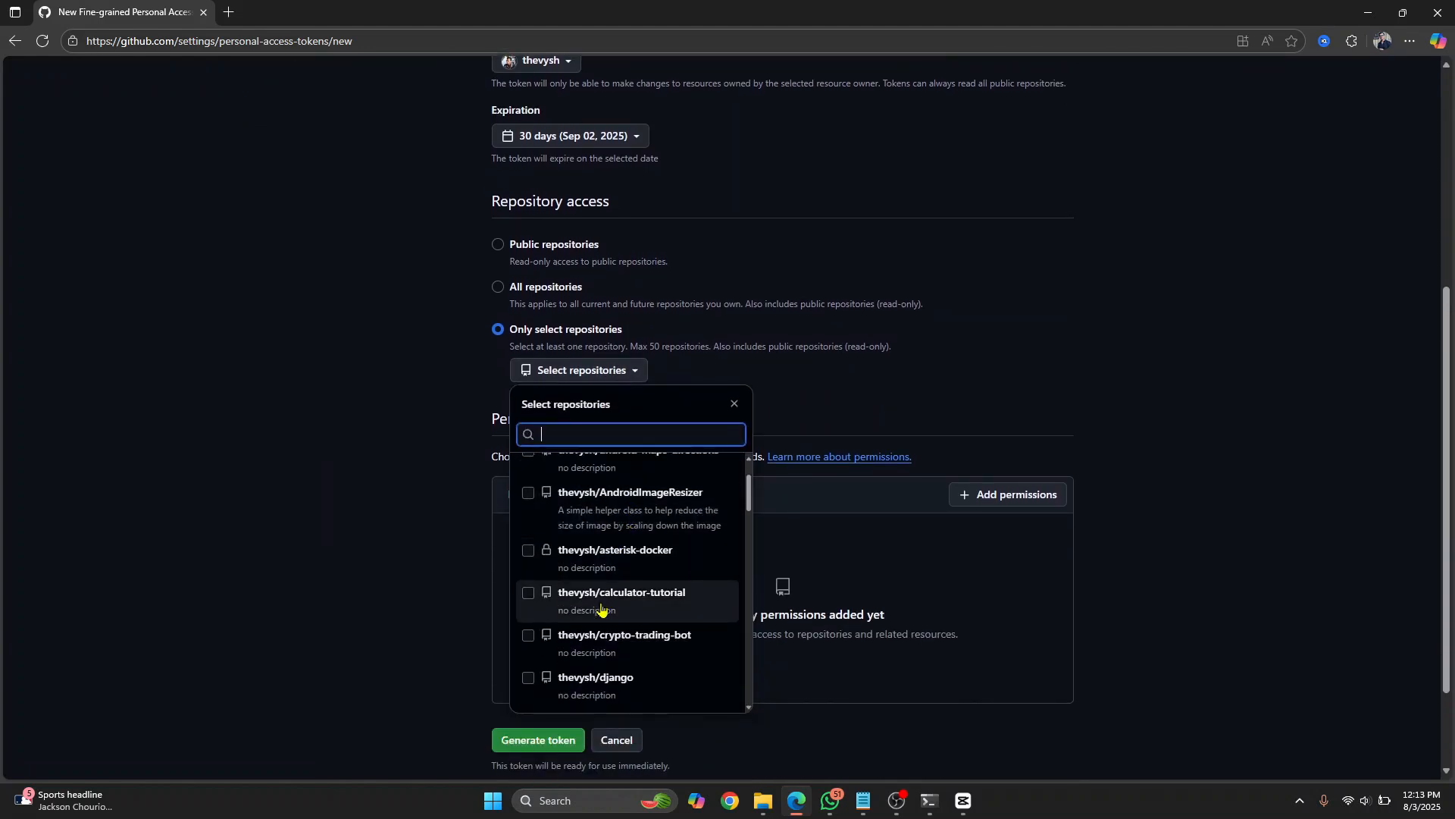
pyautogui.scroll(-3)
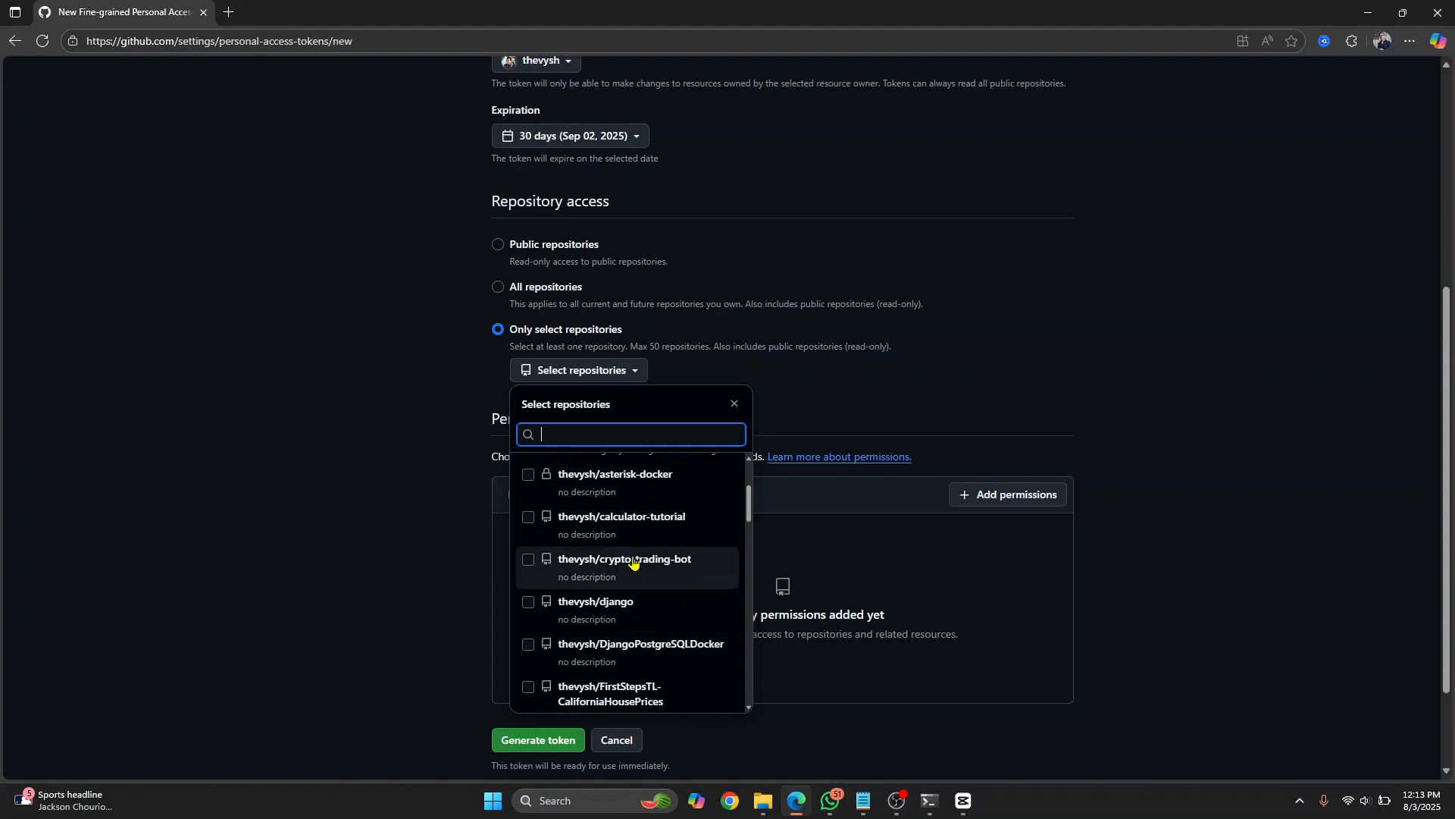
pyautogui.click(528, 559)
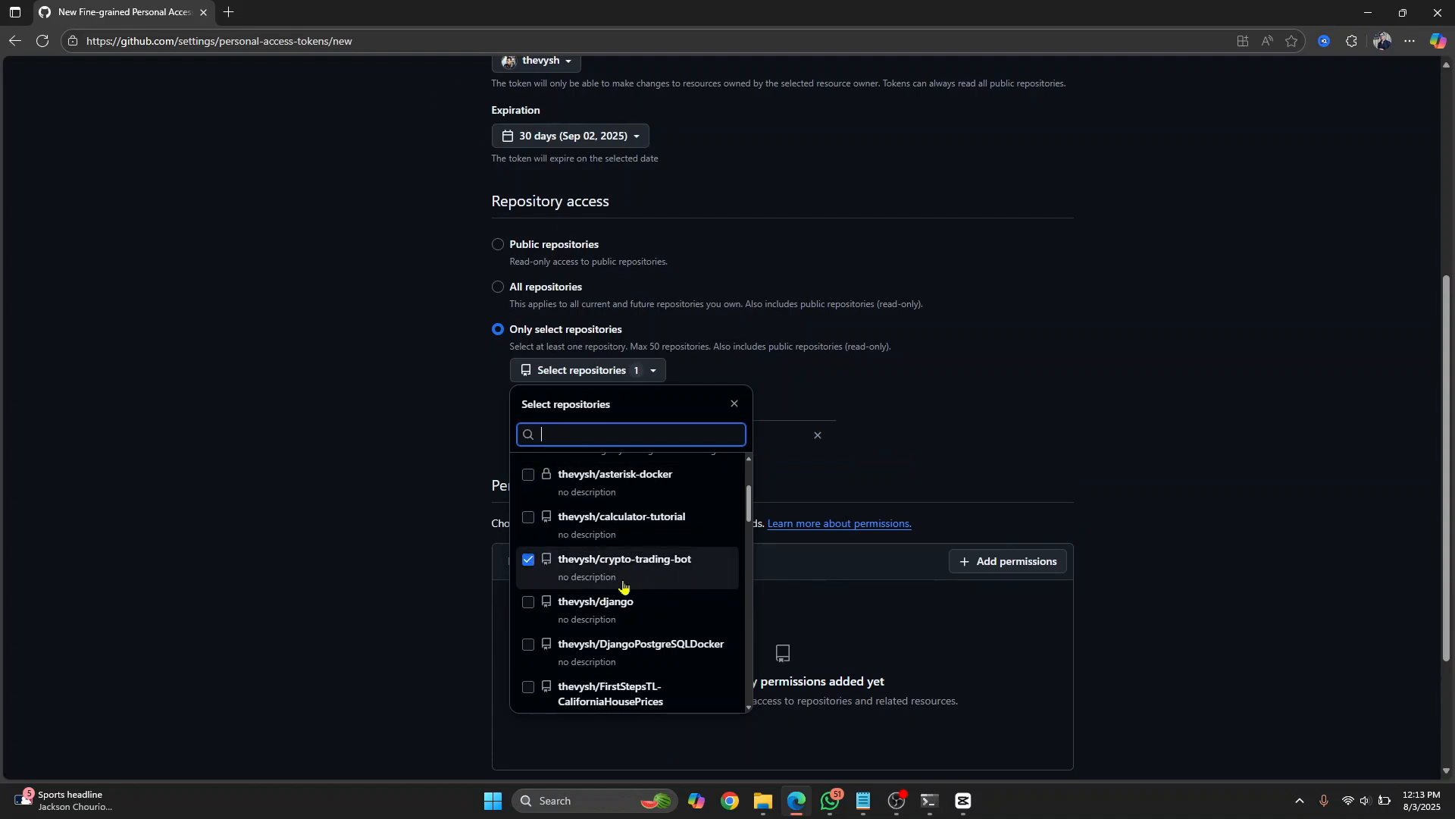
pyautogui.click(528, 601)
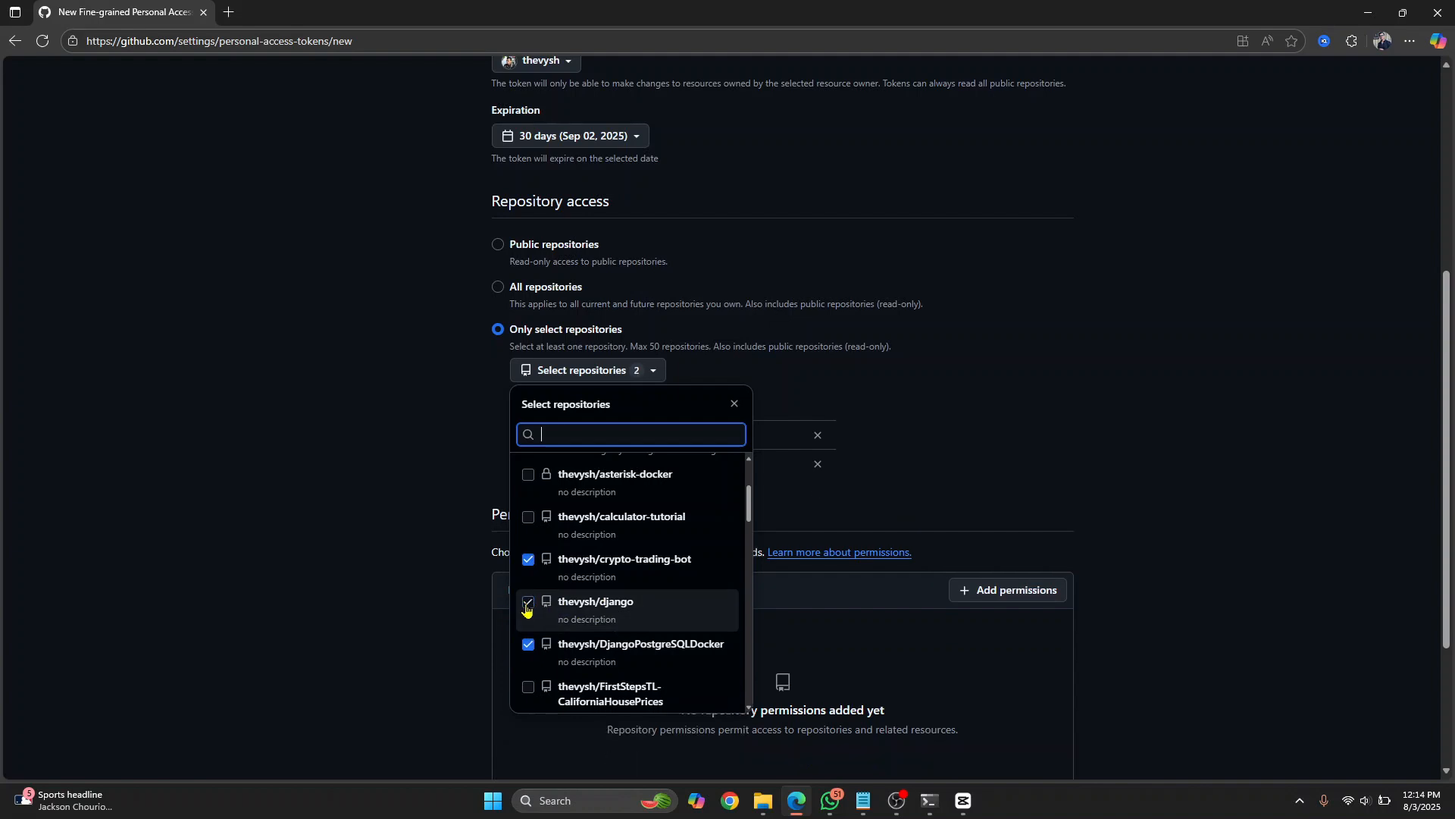
pyautogui.click(528, 601)
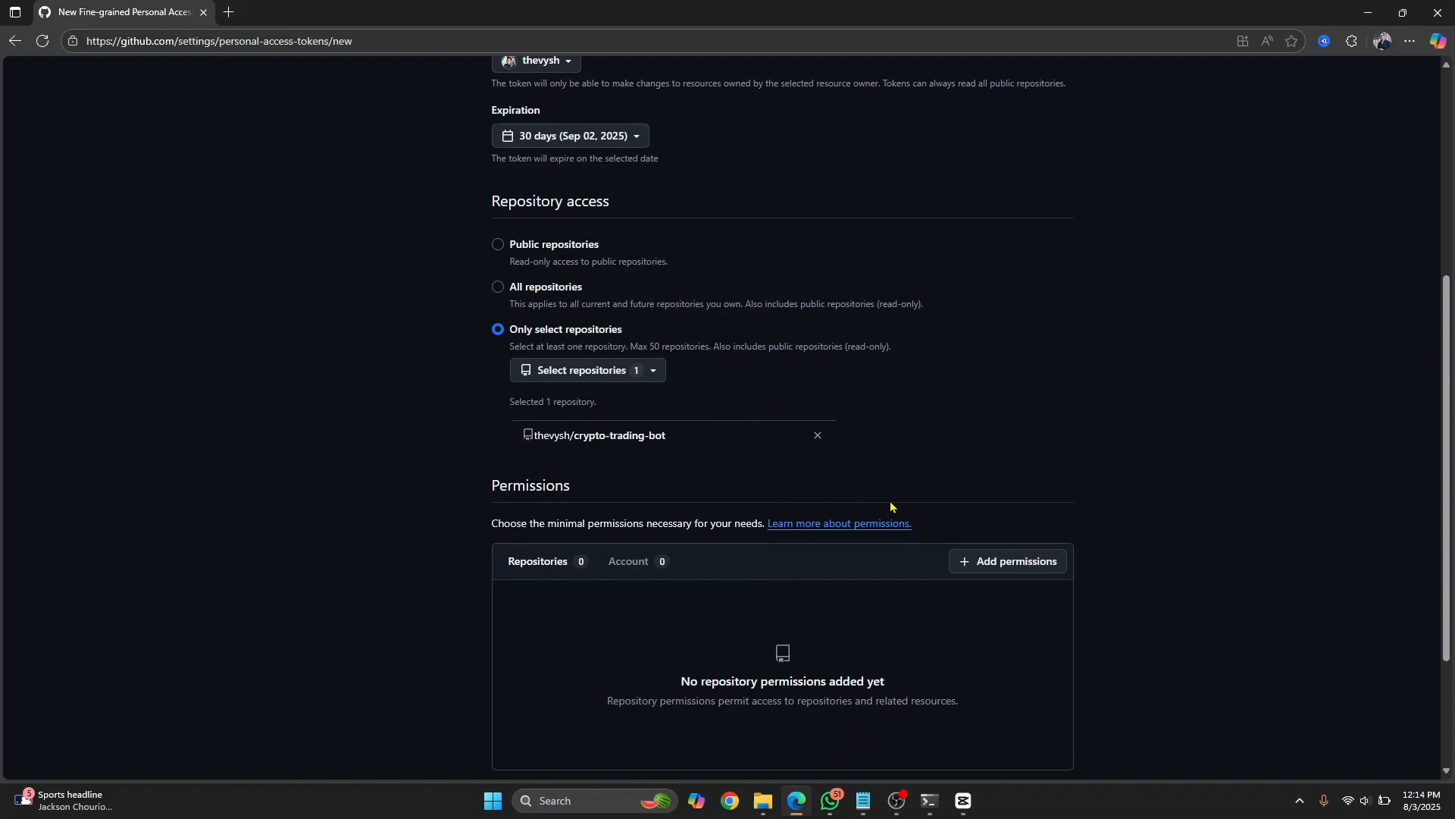
# Step: Generate mynew-token and confirm it in the dialog so its value appears in the list
pyautogui.scroll(-3)
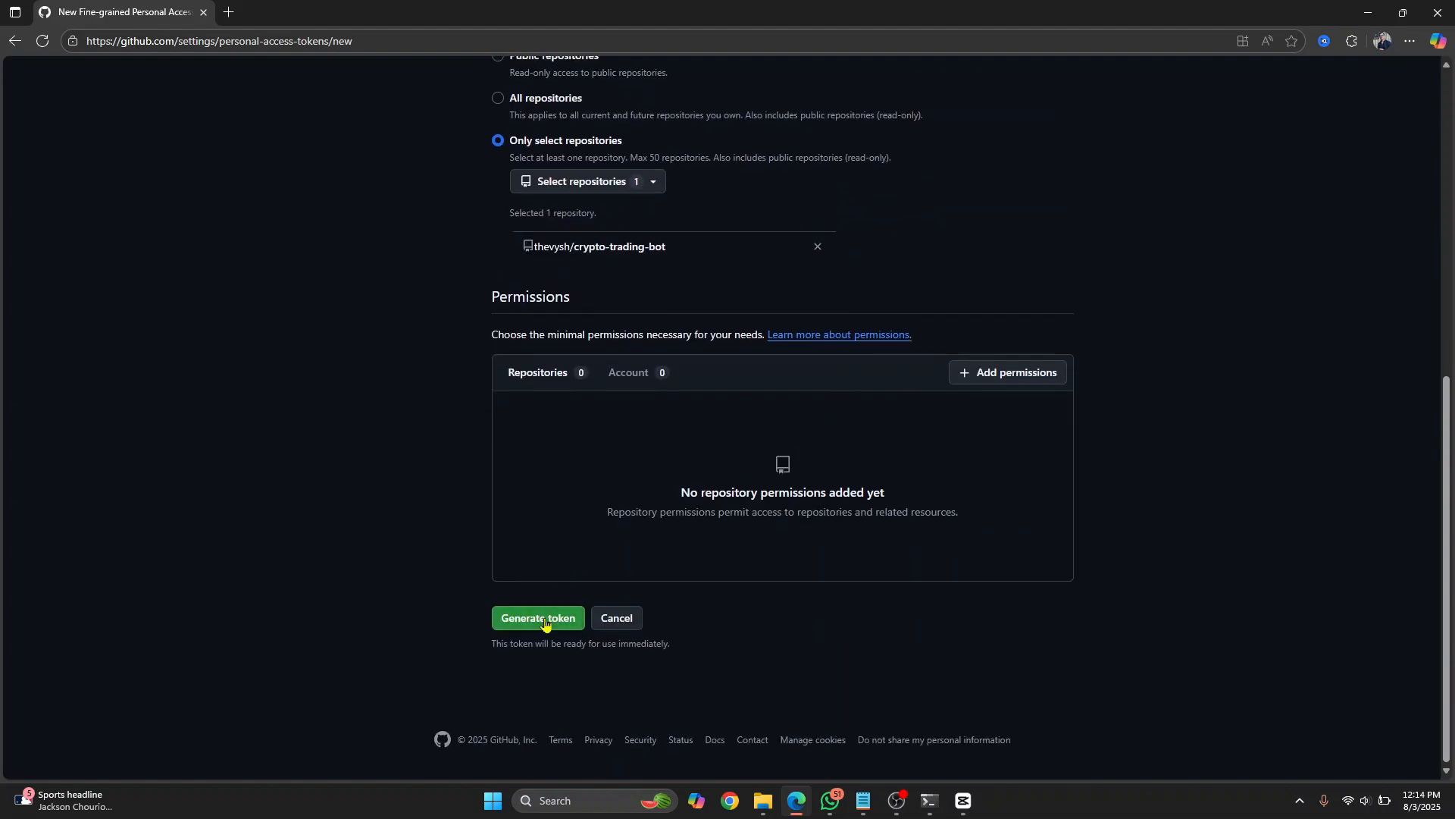
pyautogui.click(536, 617)
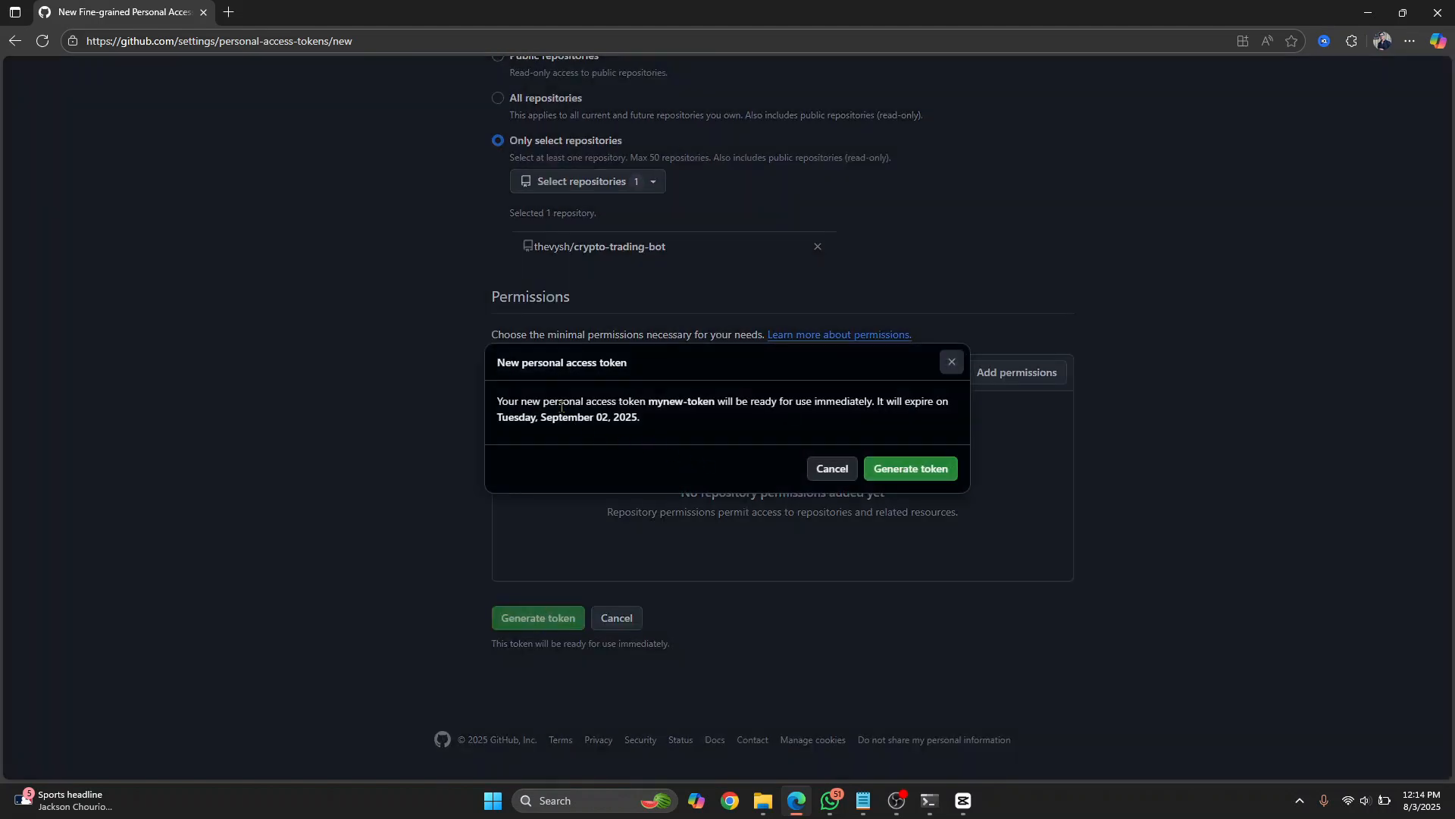
pyautogui.click(829, 472)
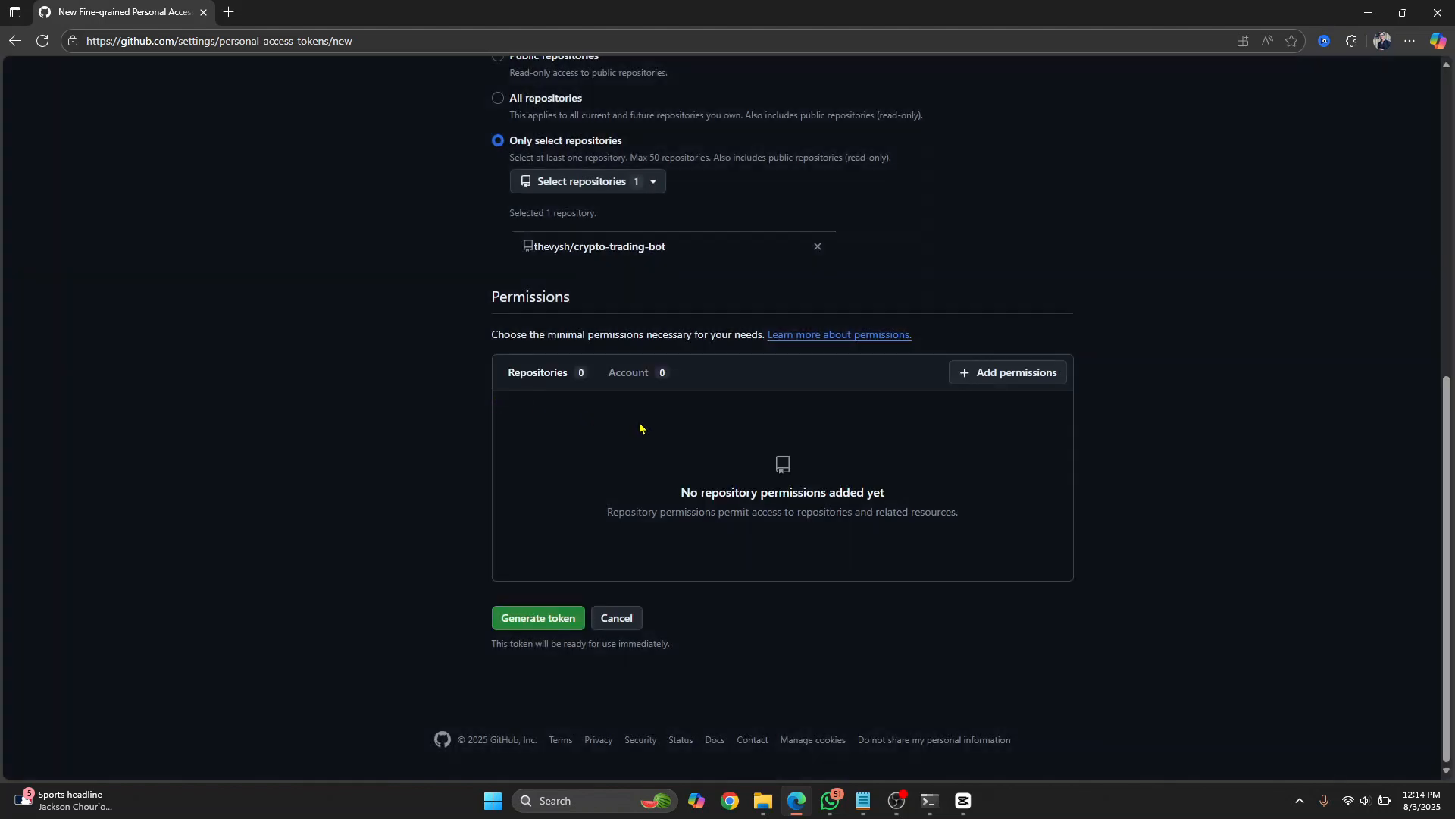
pyautogui.click(537, 617)
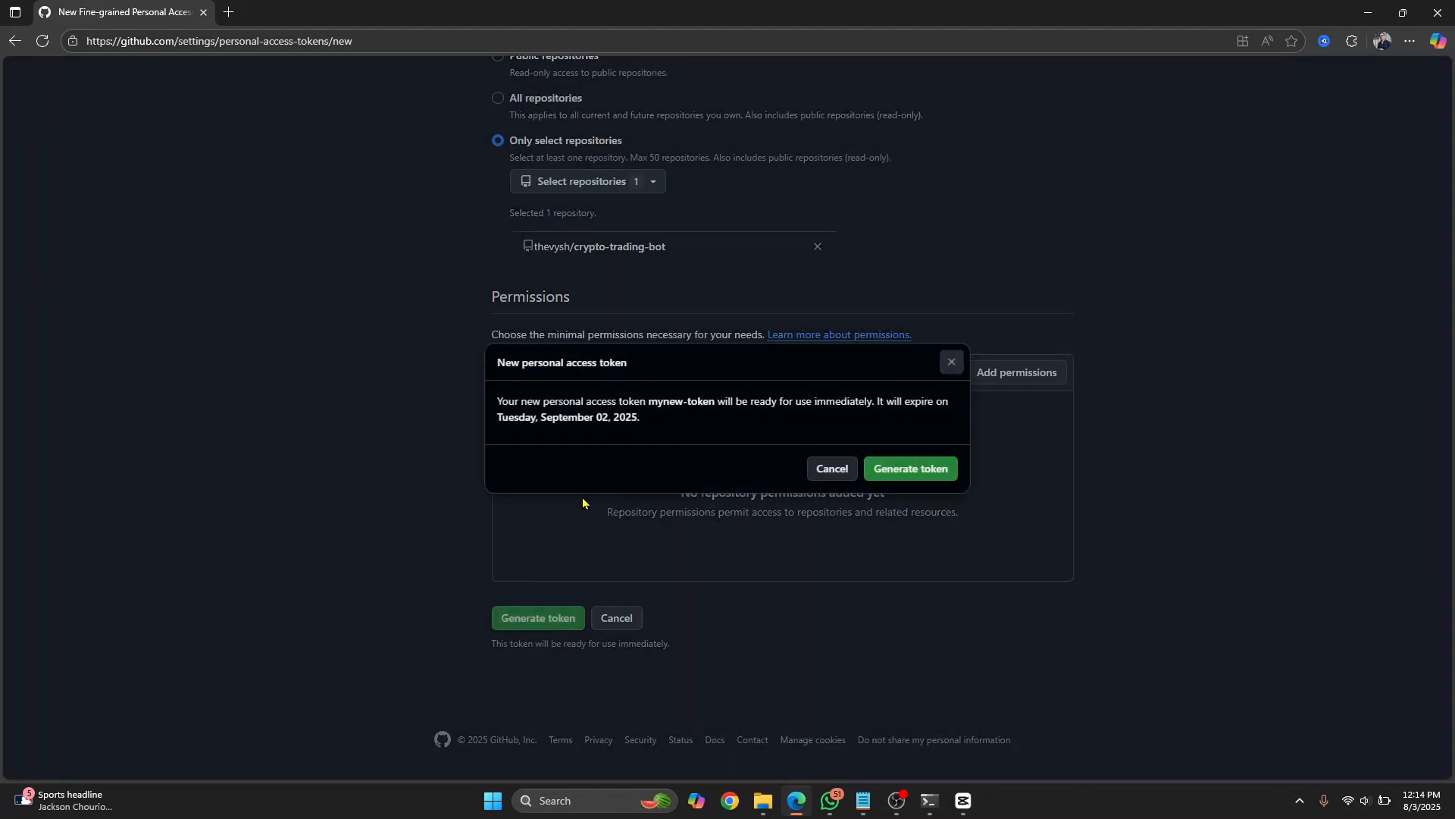
pyautogui.moveTo(779, 427)
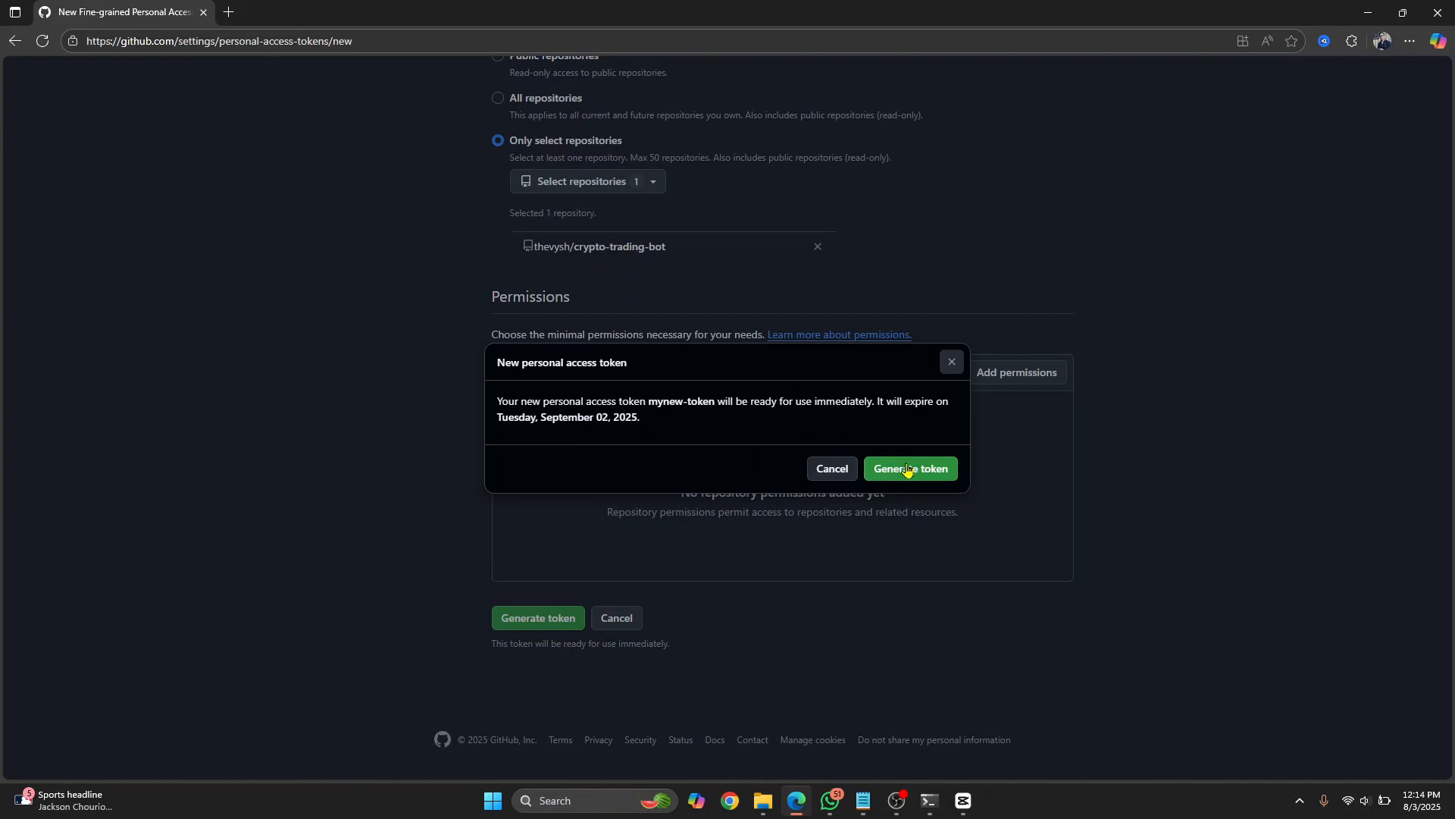
pyautogui.click(908, 468)
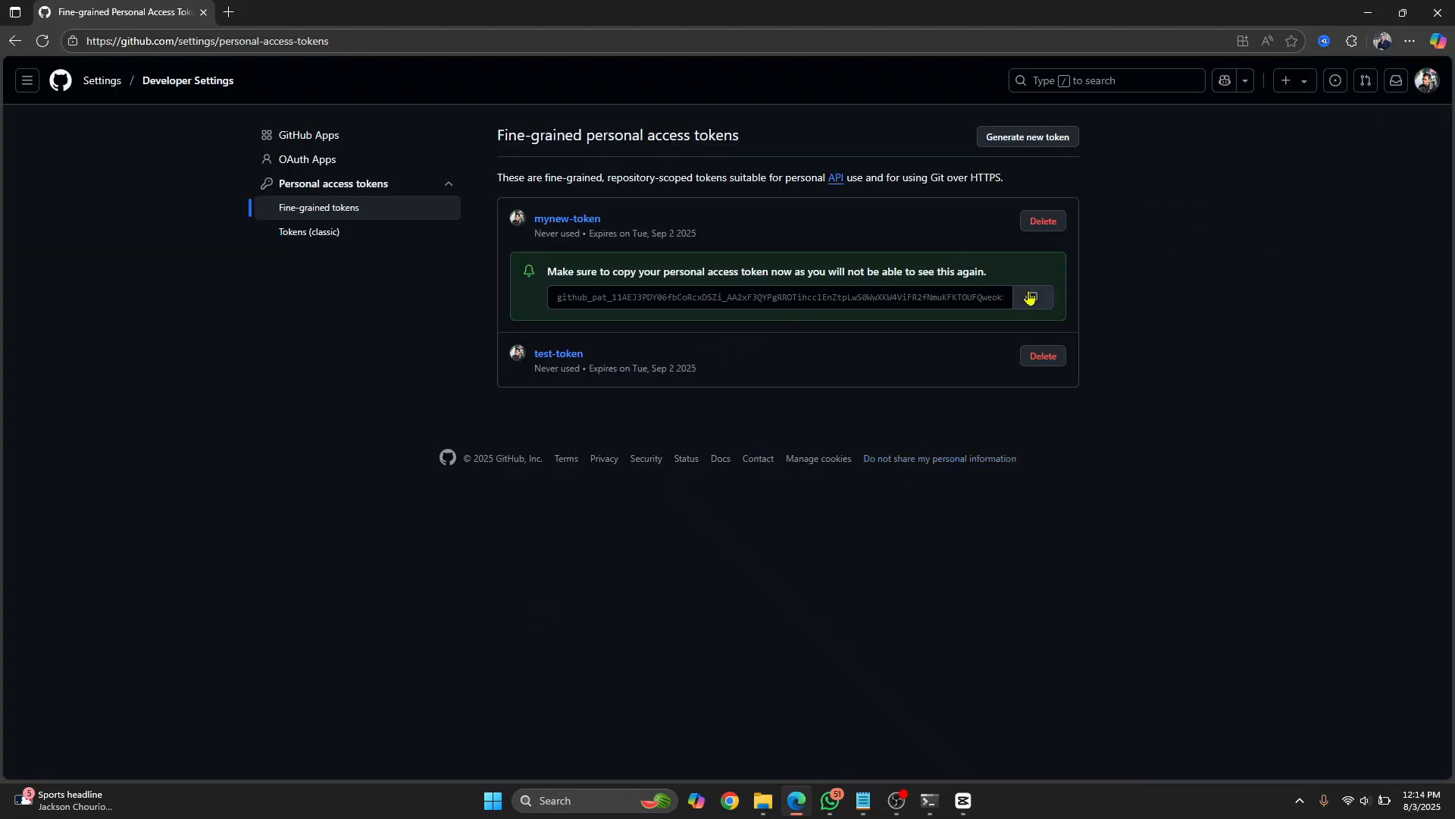
pyautogui.click(1030, 297)
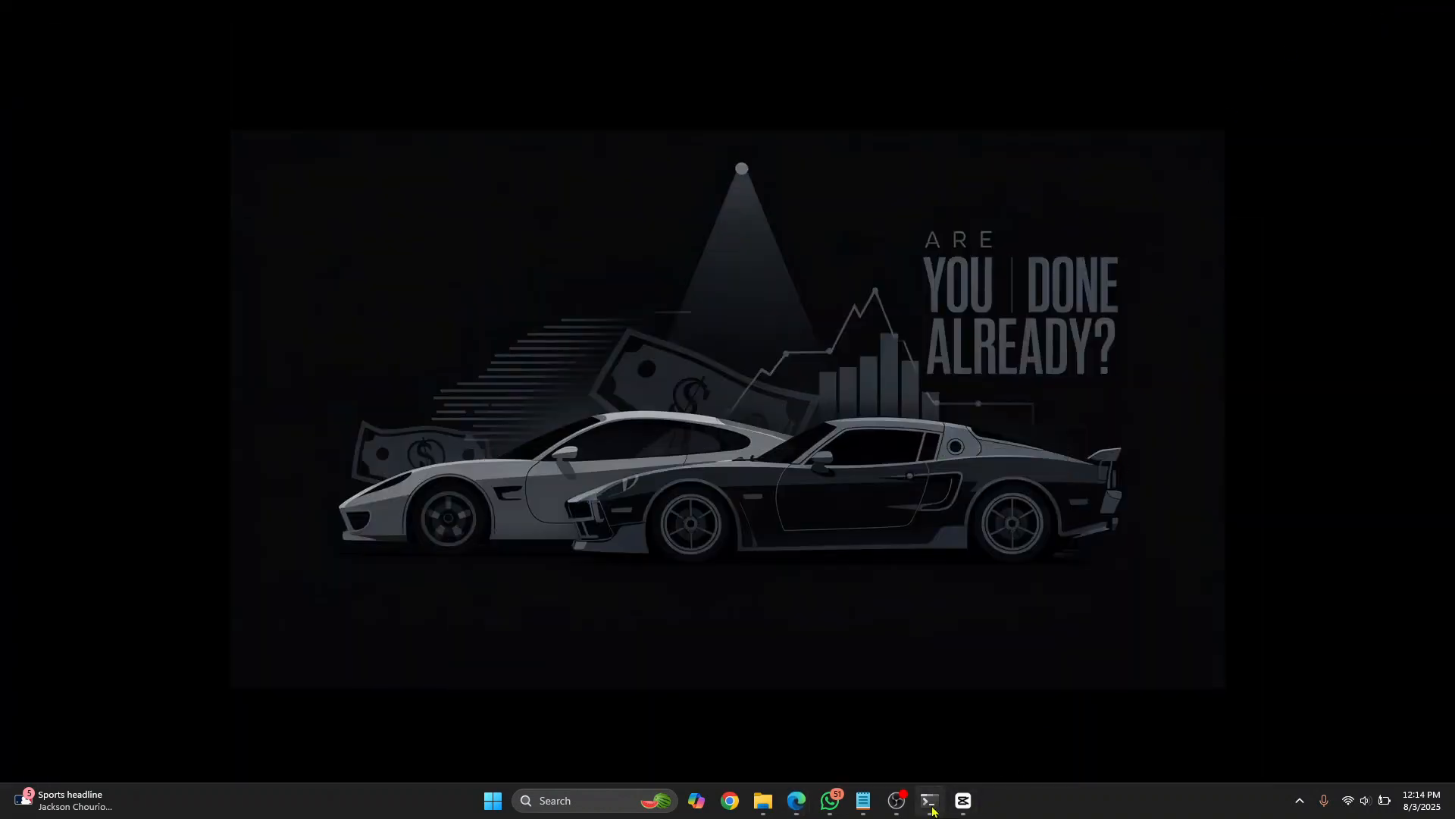
pyautogui.click(928, 800)
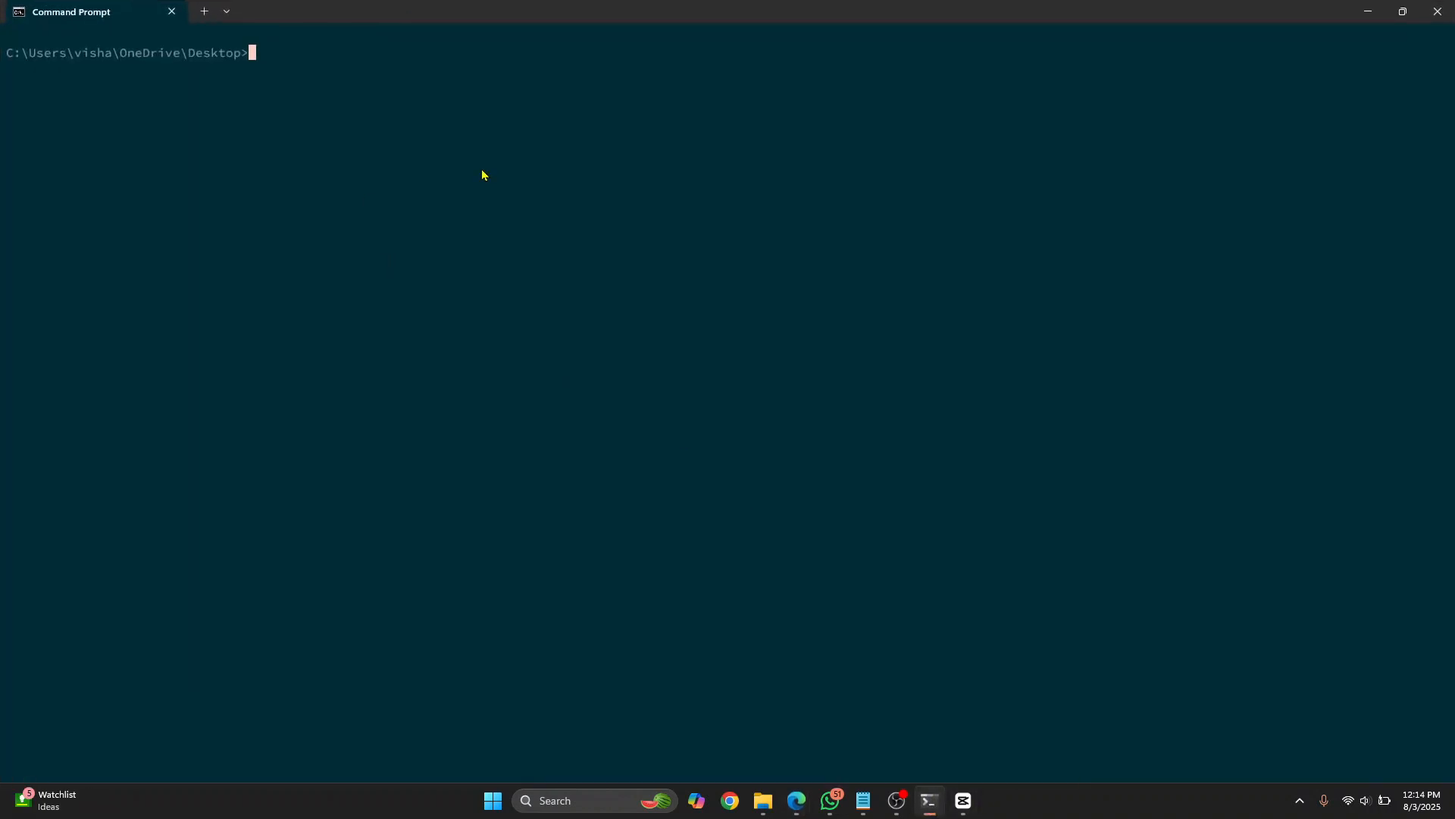
pyautogui.write('git clone')
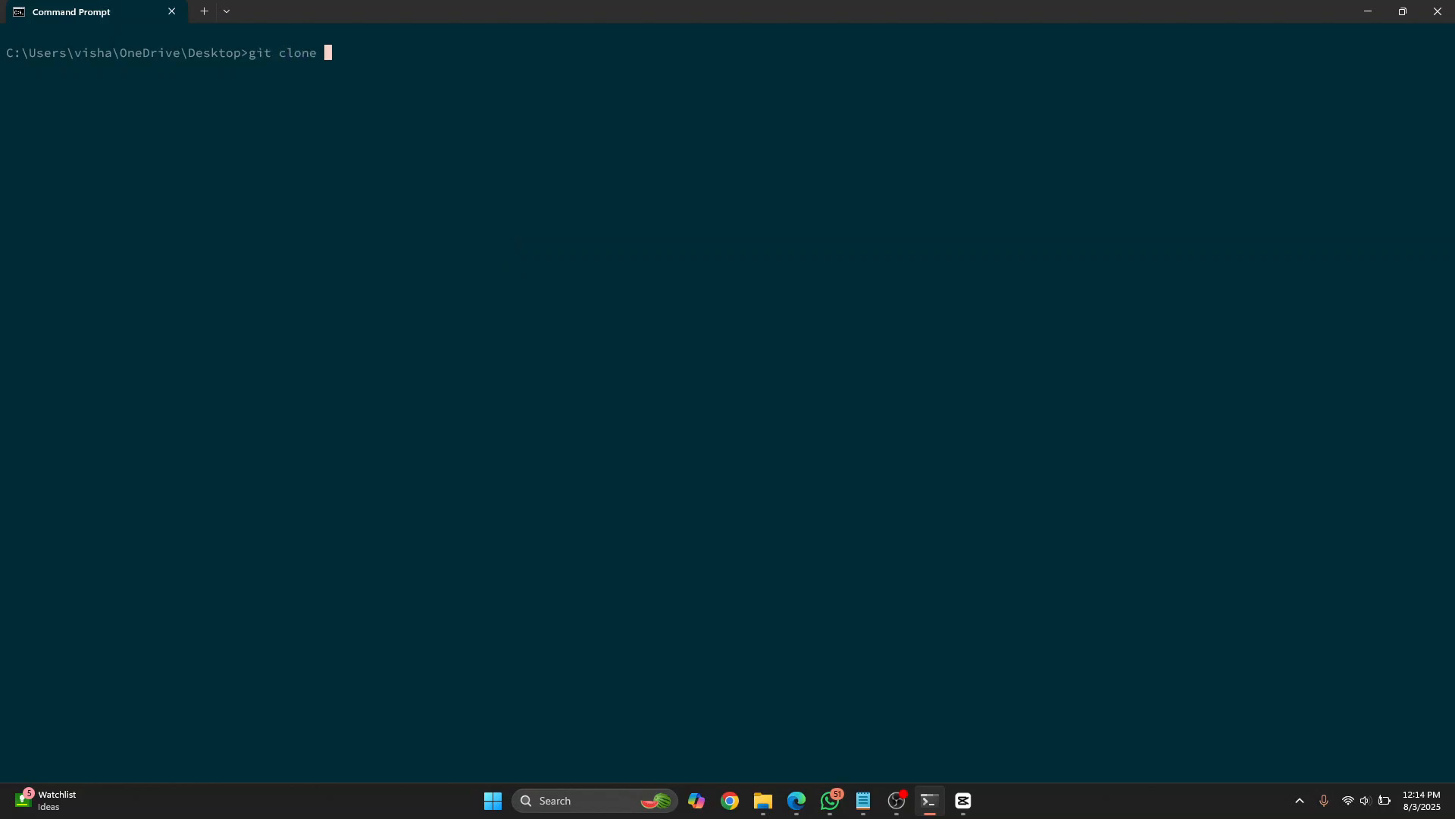
pyautogui.write('https:')
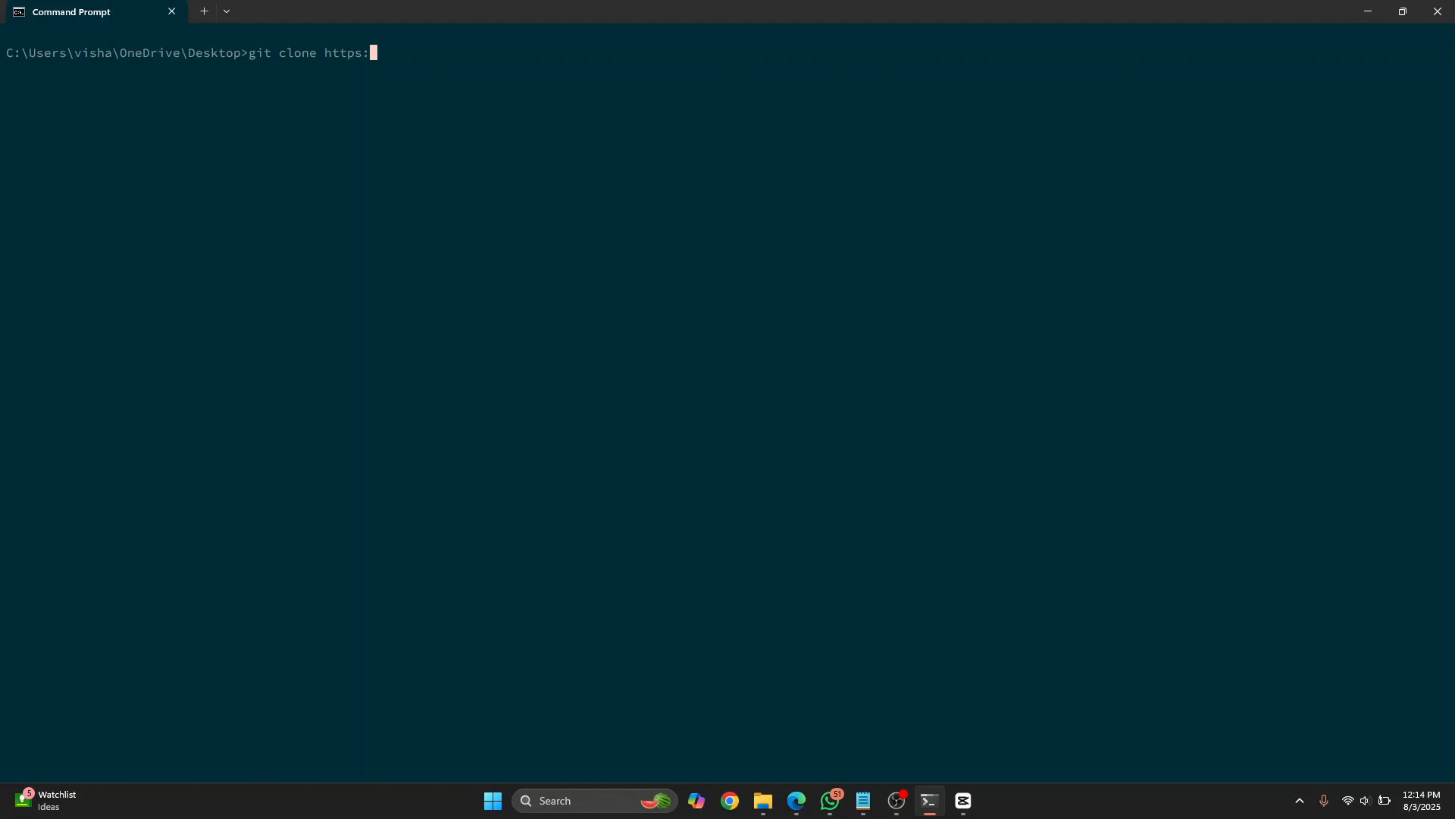
pyautogui.write('//')
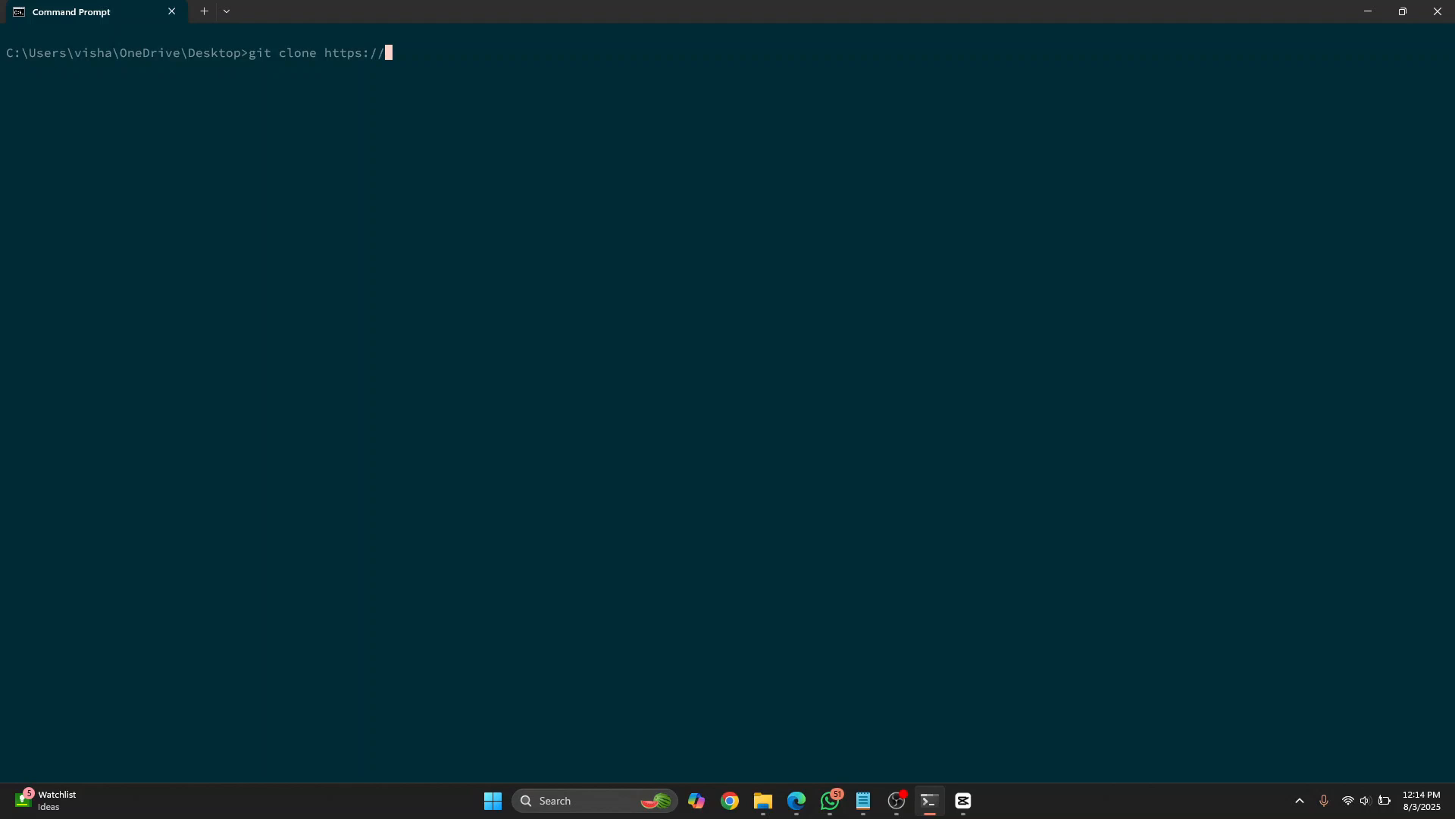
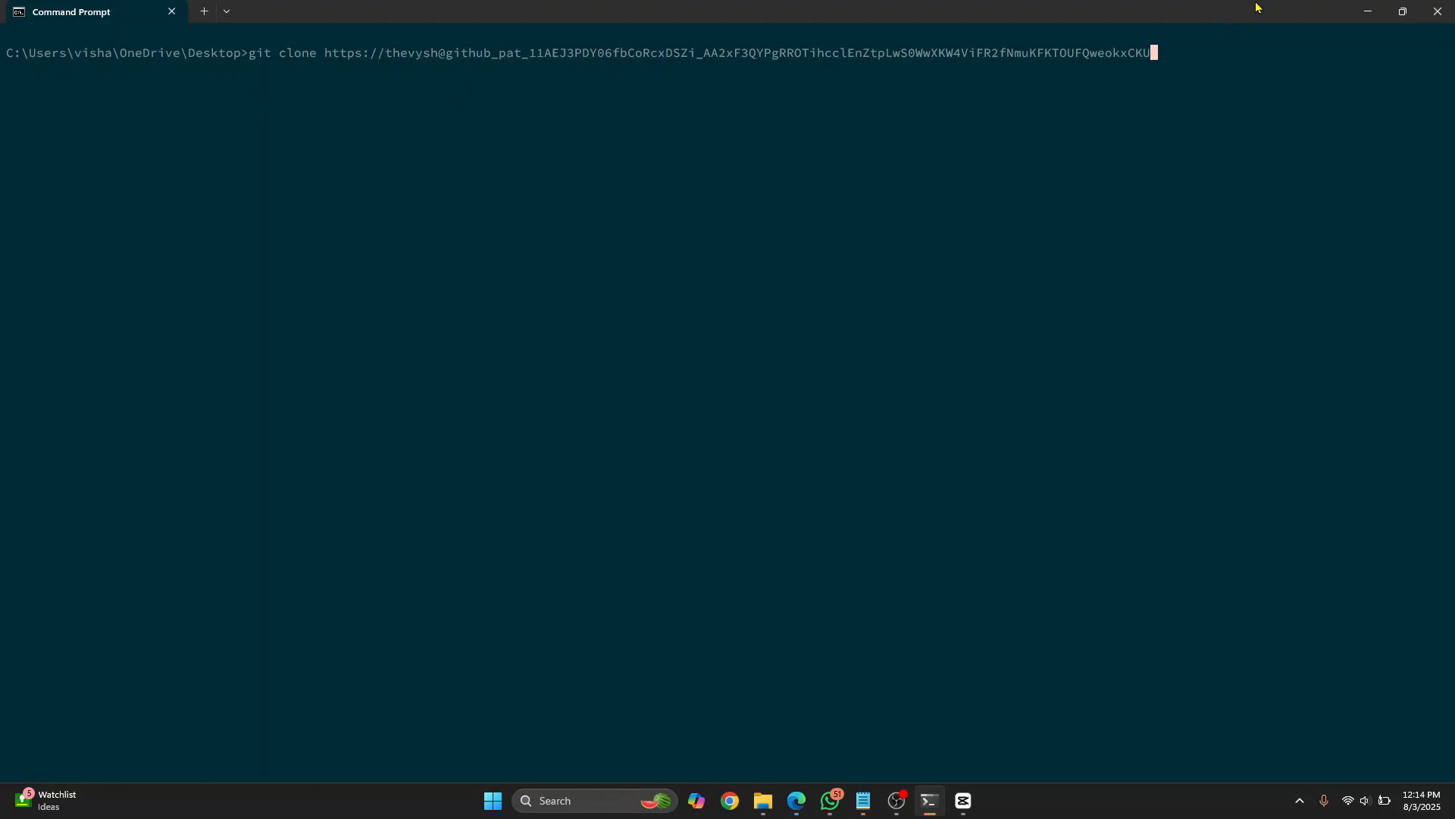
# Step: Continue the URL with 'thevysh@' and the pasted github_pat_ token
pyautogui.click(796, 800)
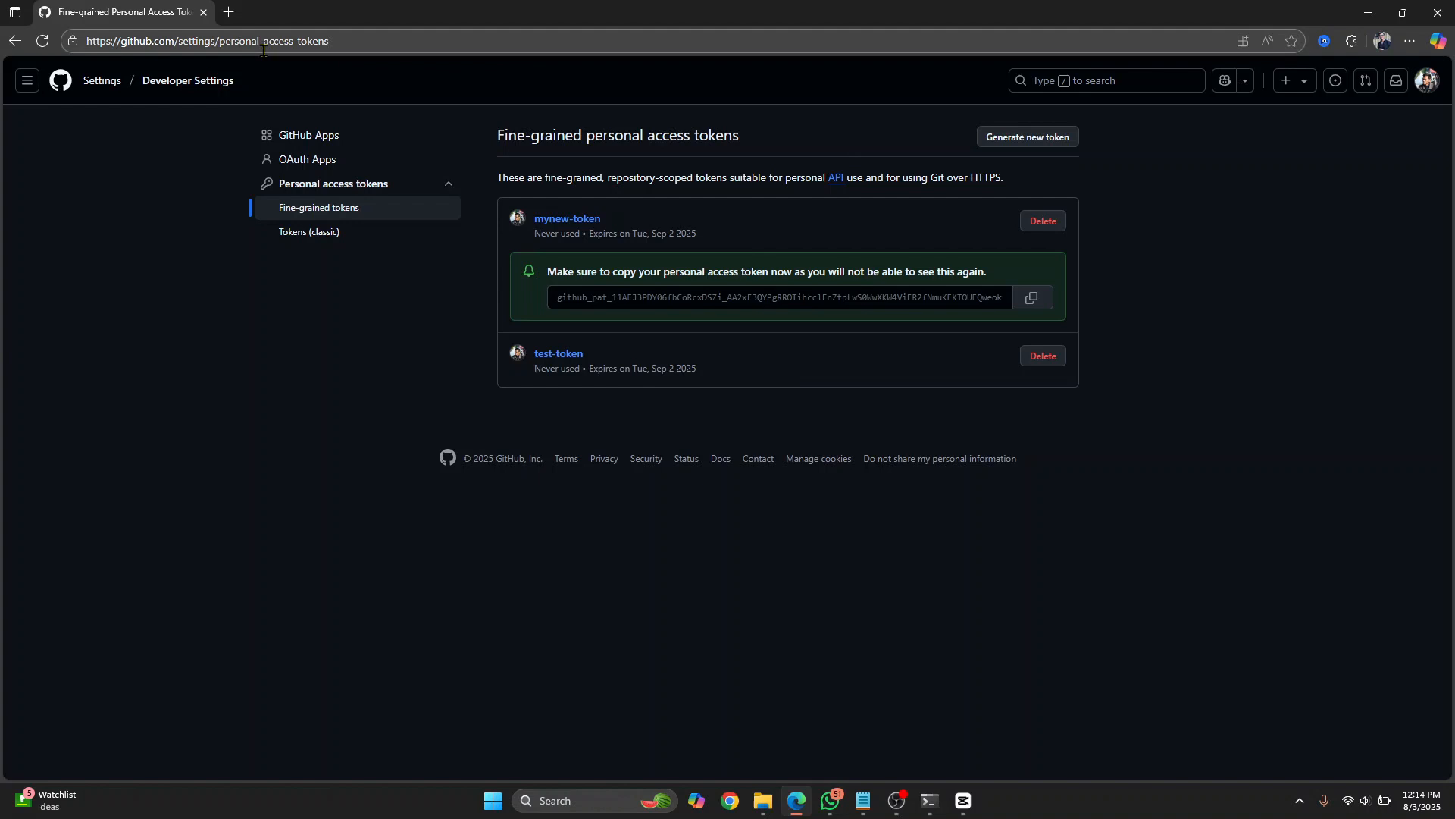
pyautogui.moveTo(1307, 121)
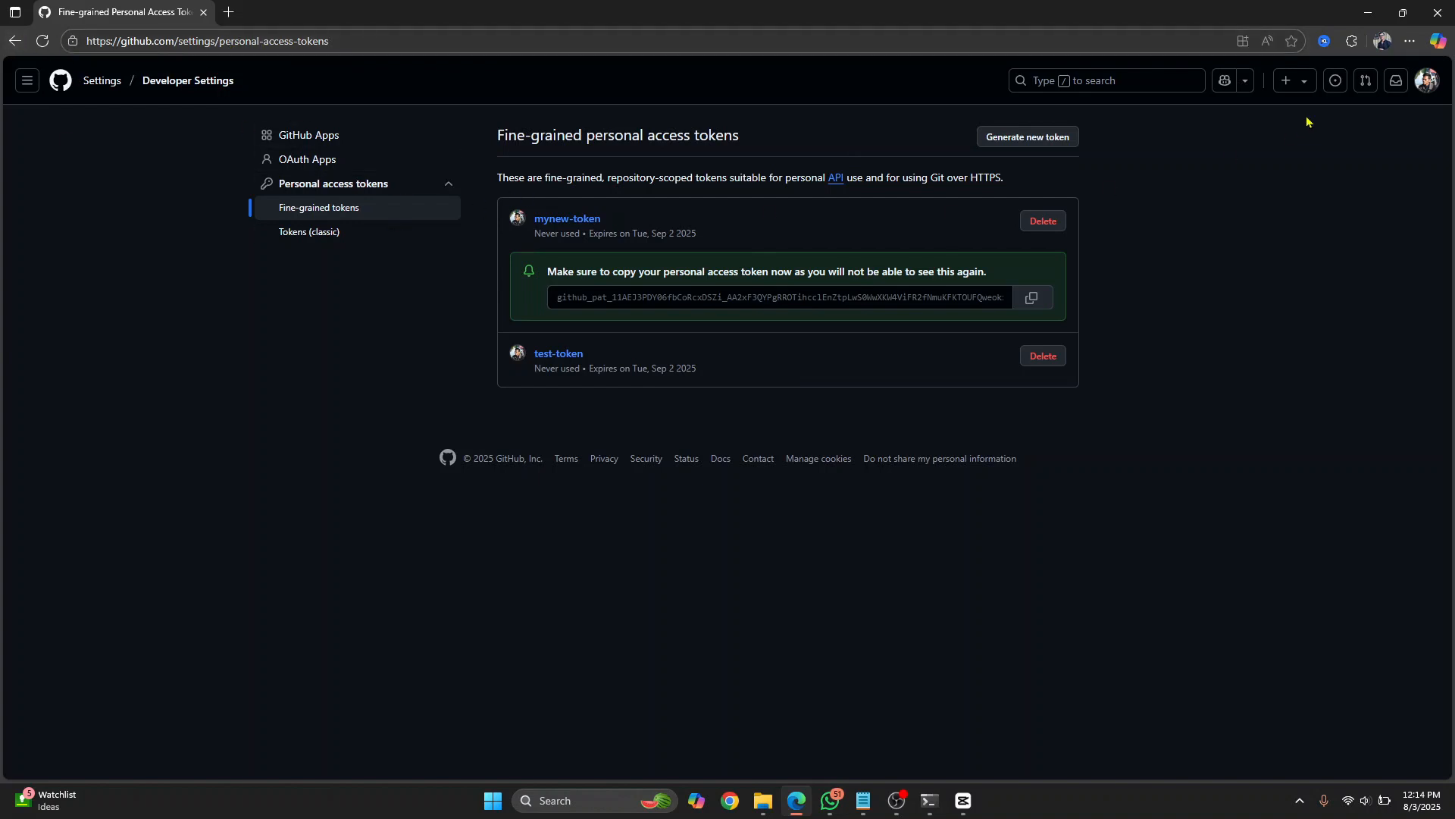
pyautogui.moveTo(747, 588)
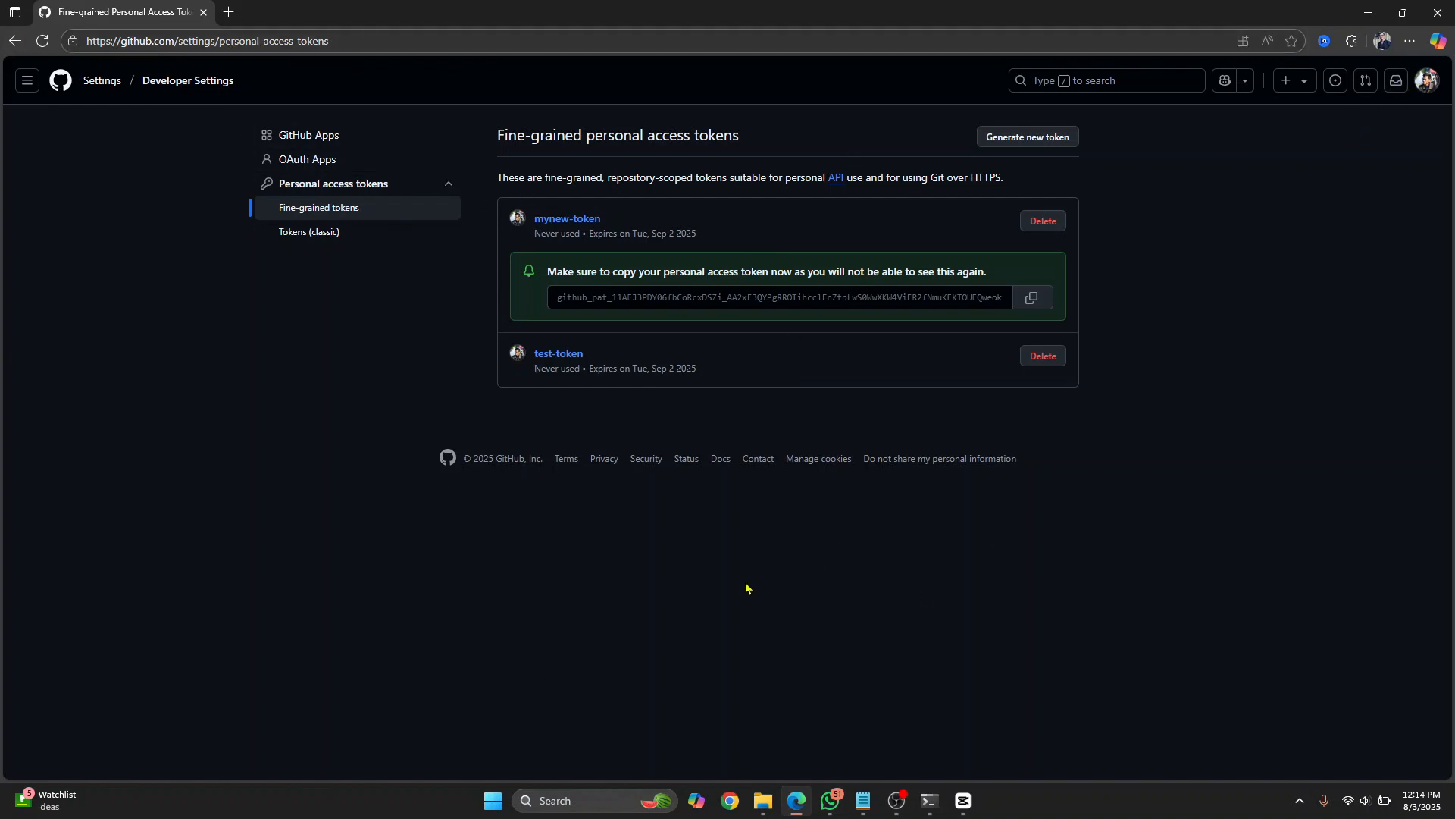
pyautogui.click(1427, 81)
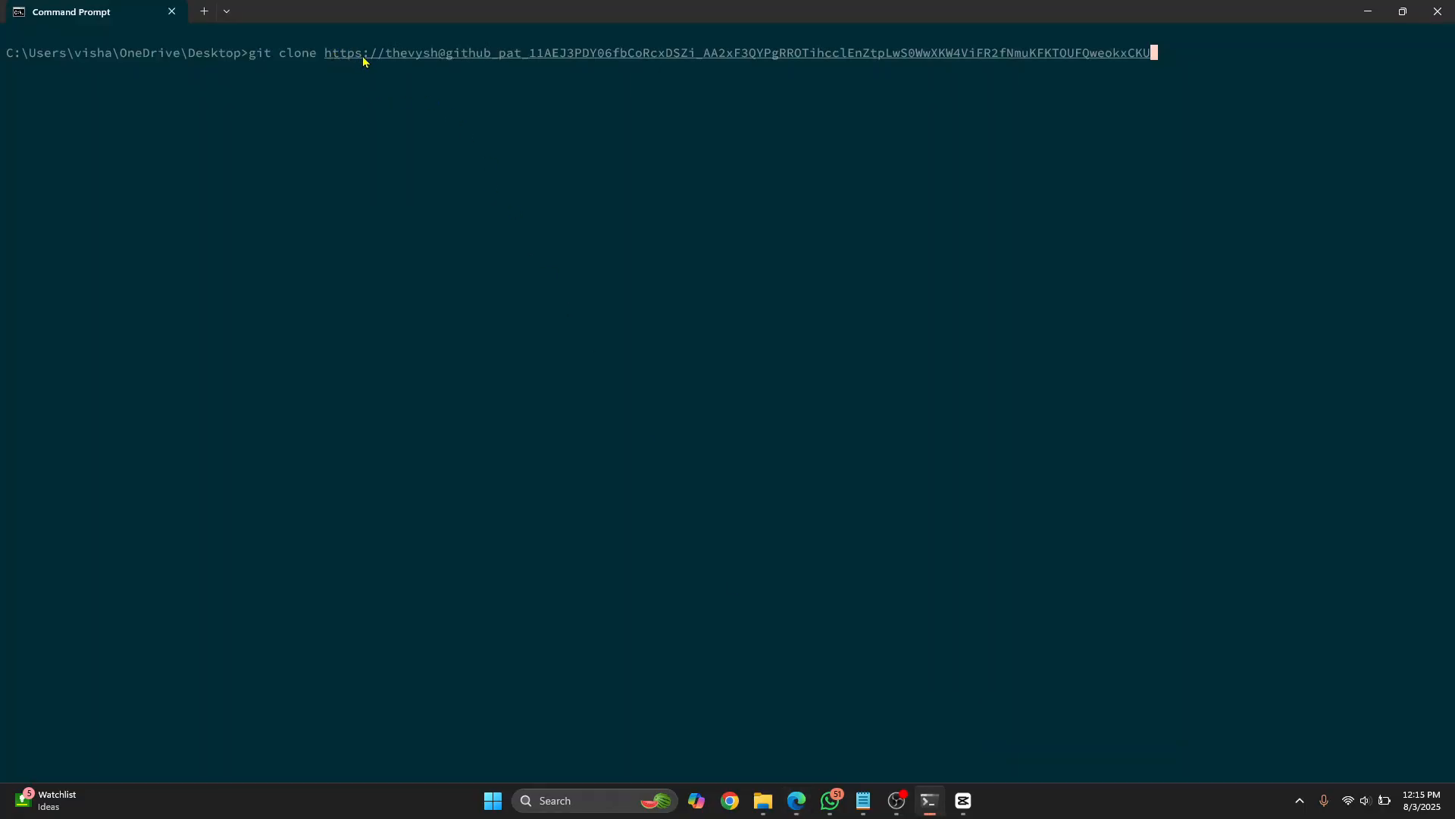
pyautogui.moveTo(1227, 63)
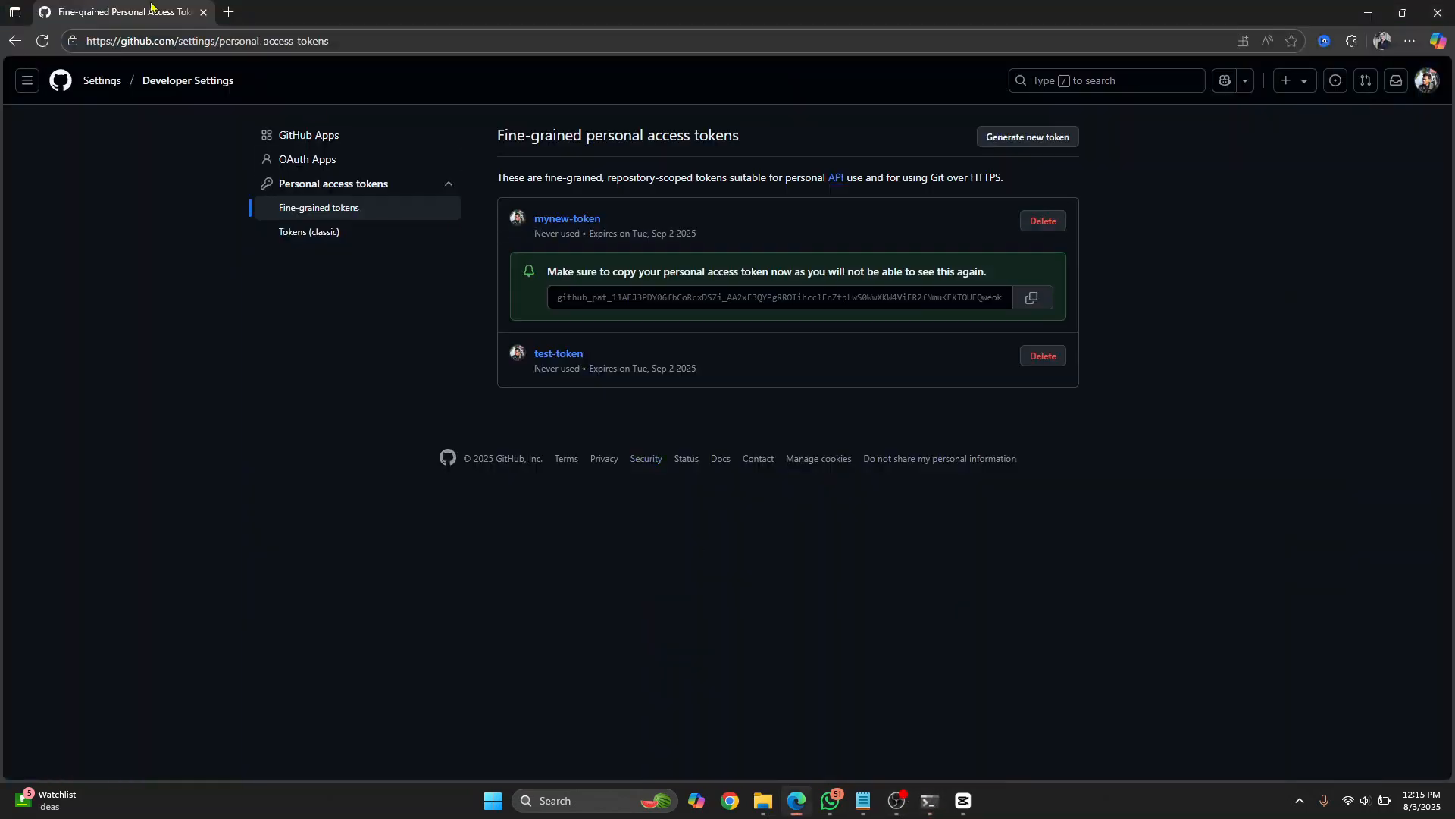
pyautogui.moveTo(852, 258)
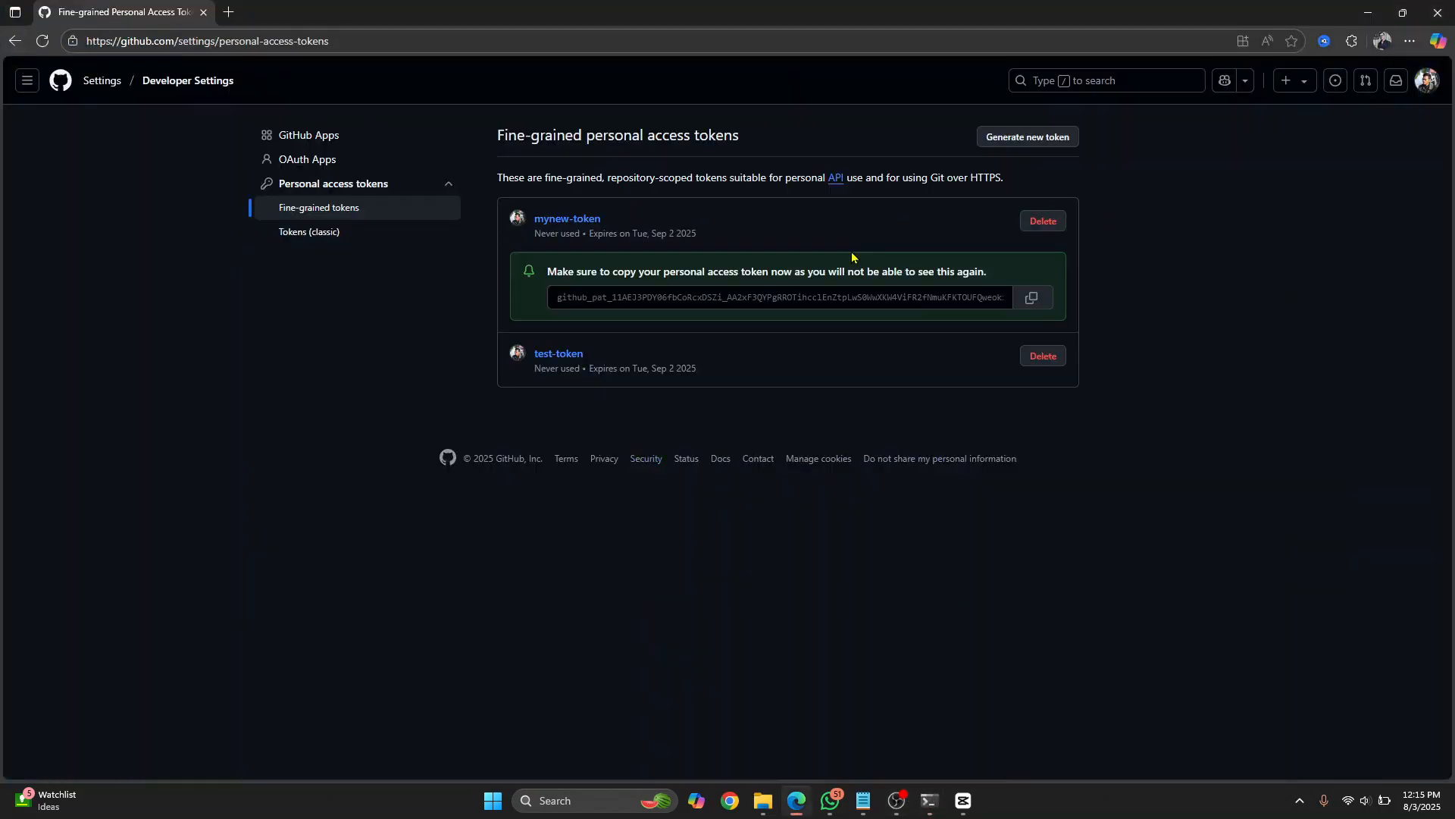
pyautogui.moveTo(1333, 80)
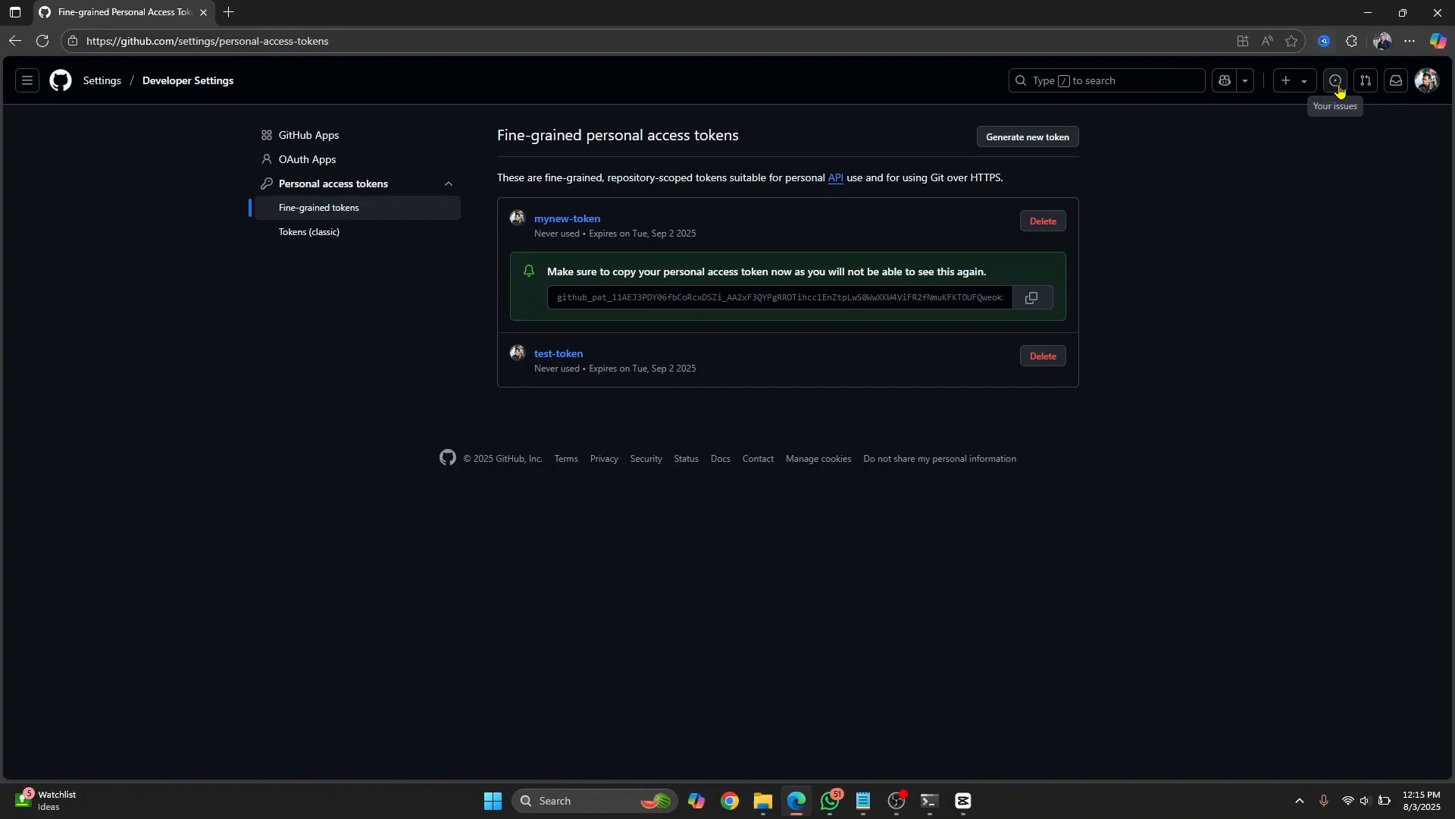
pyautogui.moveTo(1150, 81)
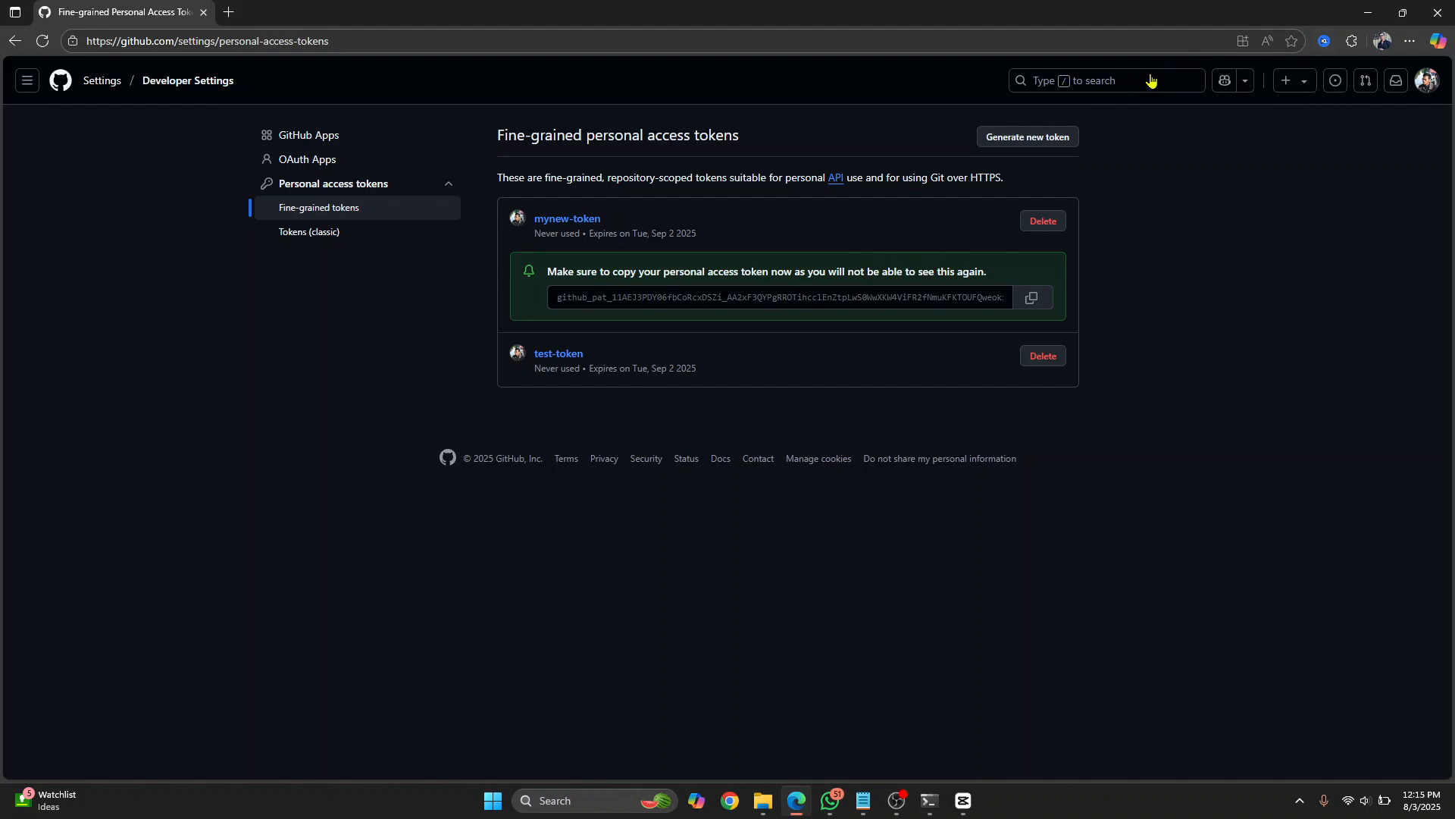
pyautogui.click(1105, 81)
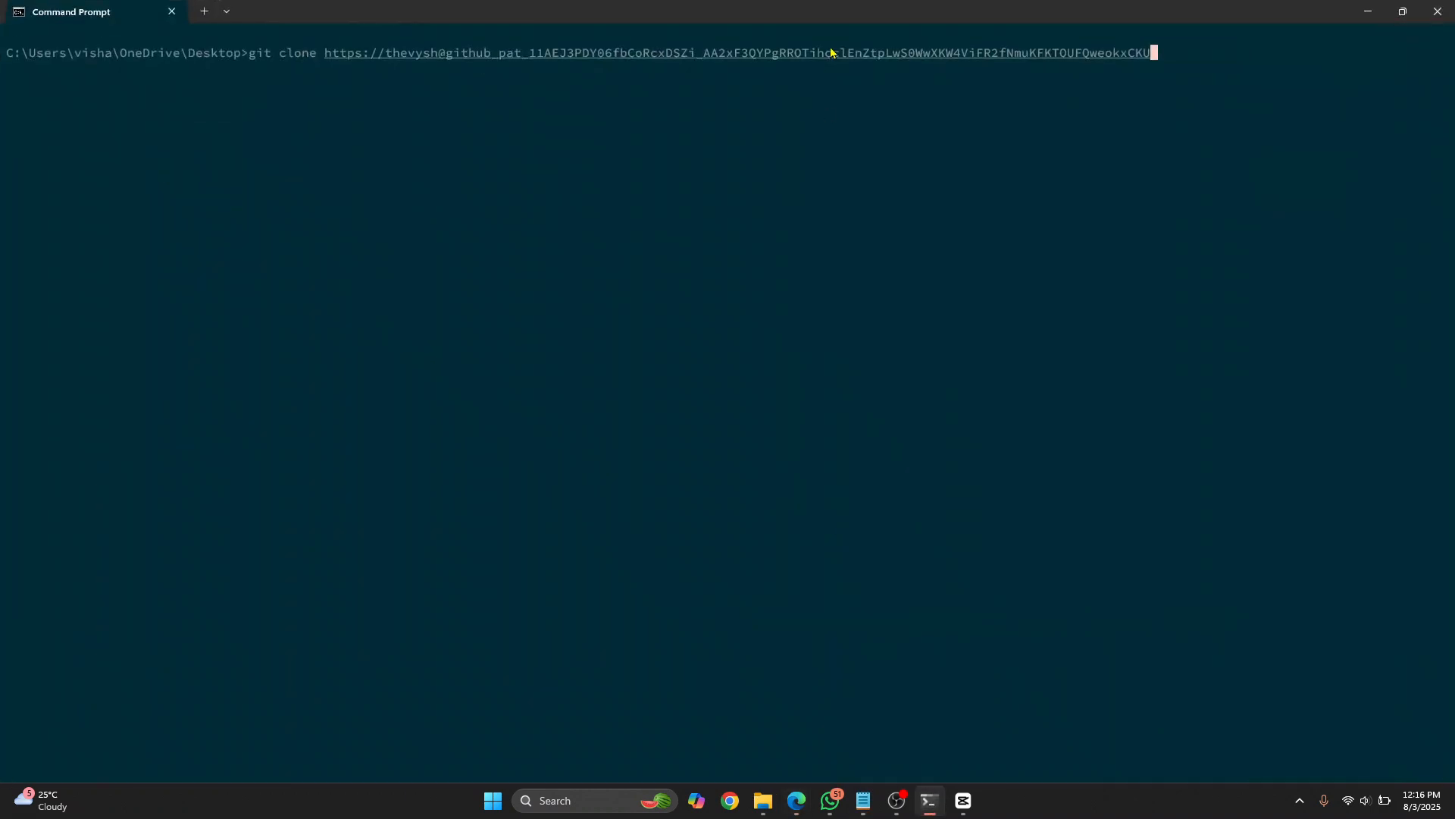
pyautogui.moveTo(483, 57)
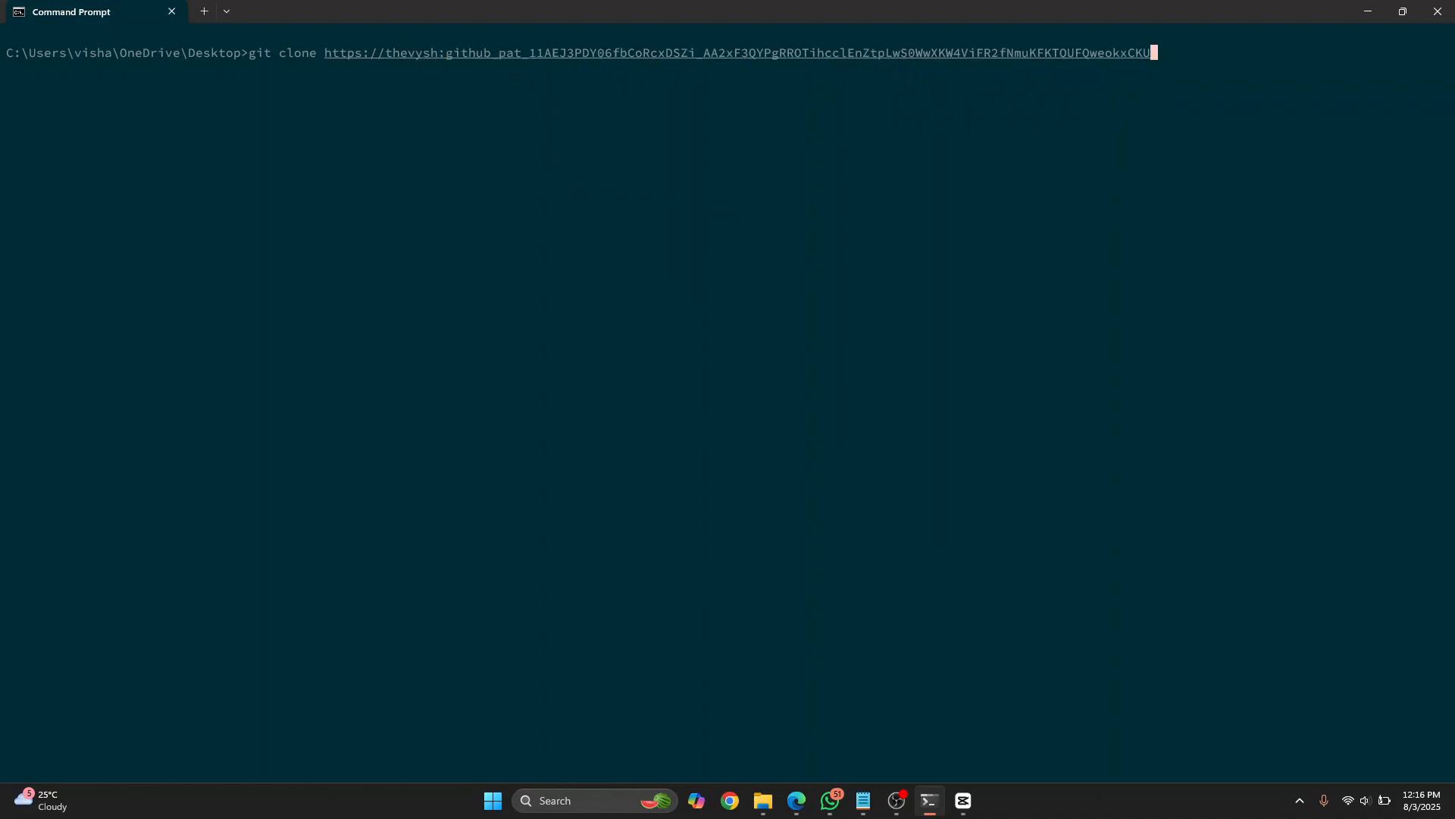
pyautogui.write('@')
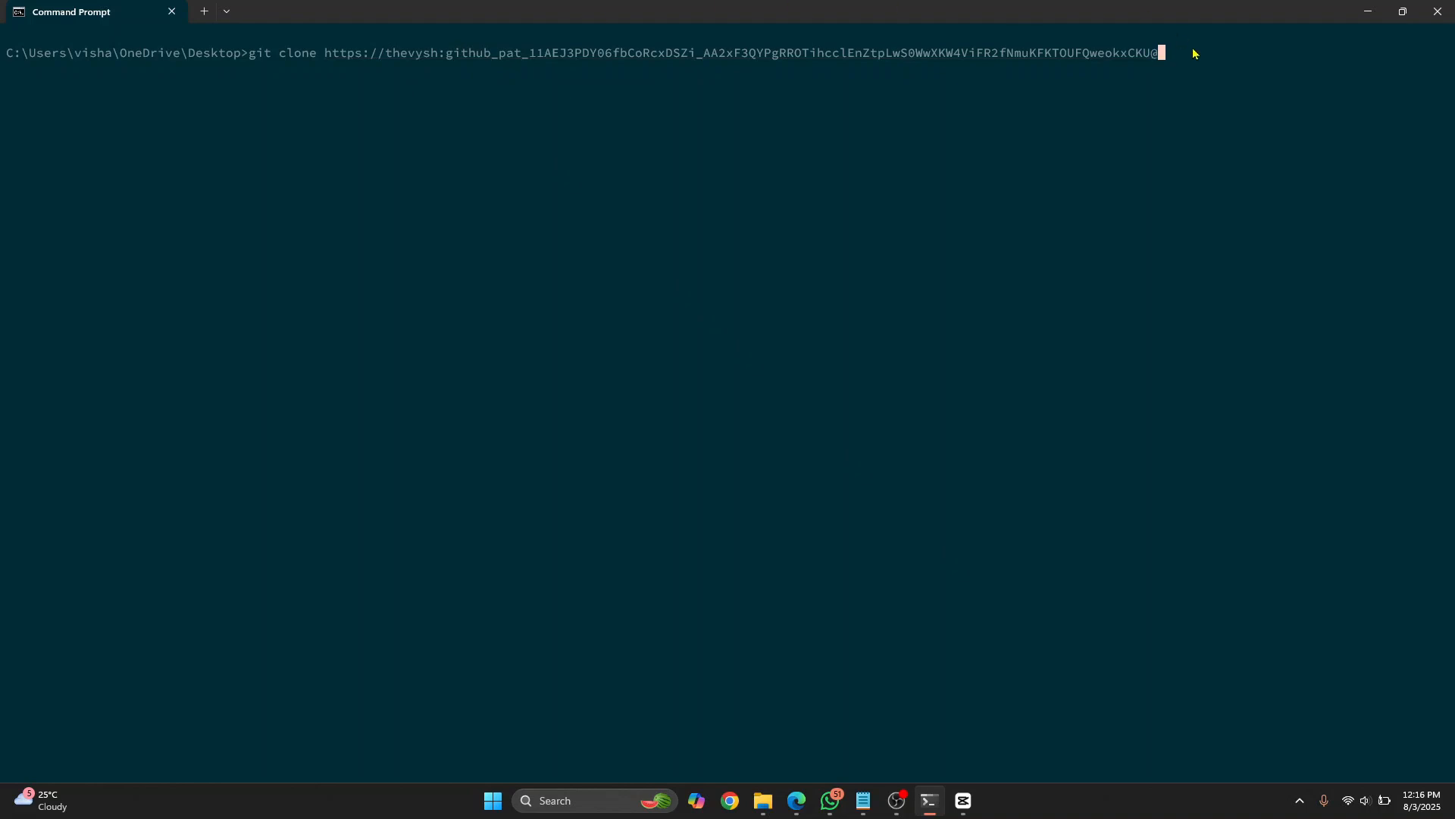
pyautogui.write('github.com/thevysh/crypto-trading-bot')
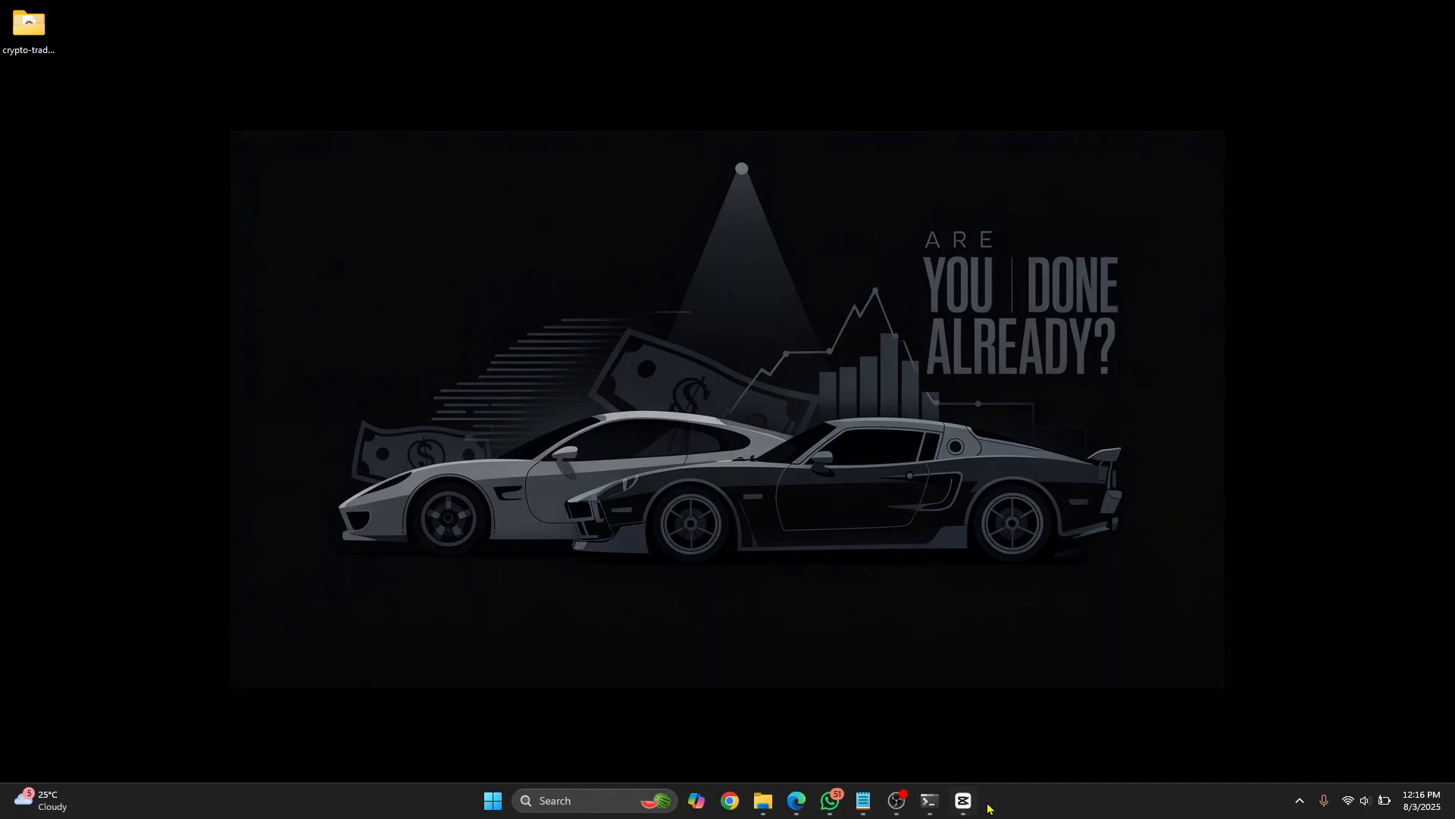
# Step: Minimize the windows to reveal the cloned crypto-trading-bot folder on the desktop
pyautogui.click(928, 801)
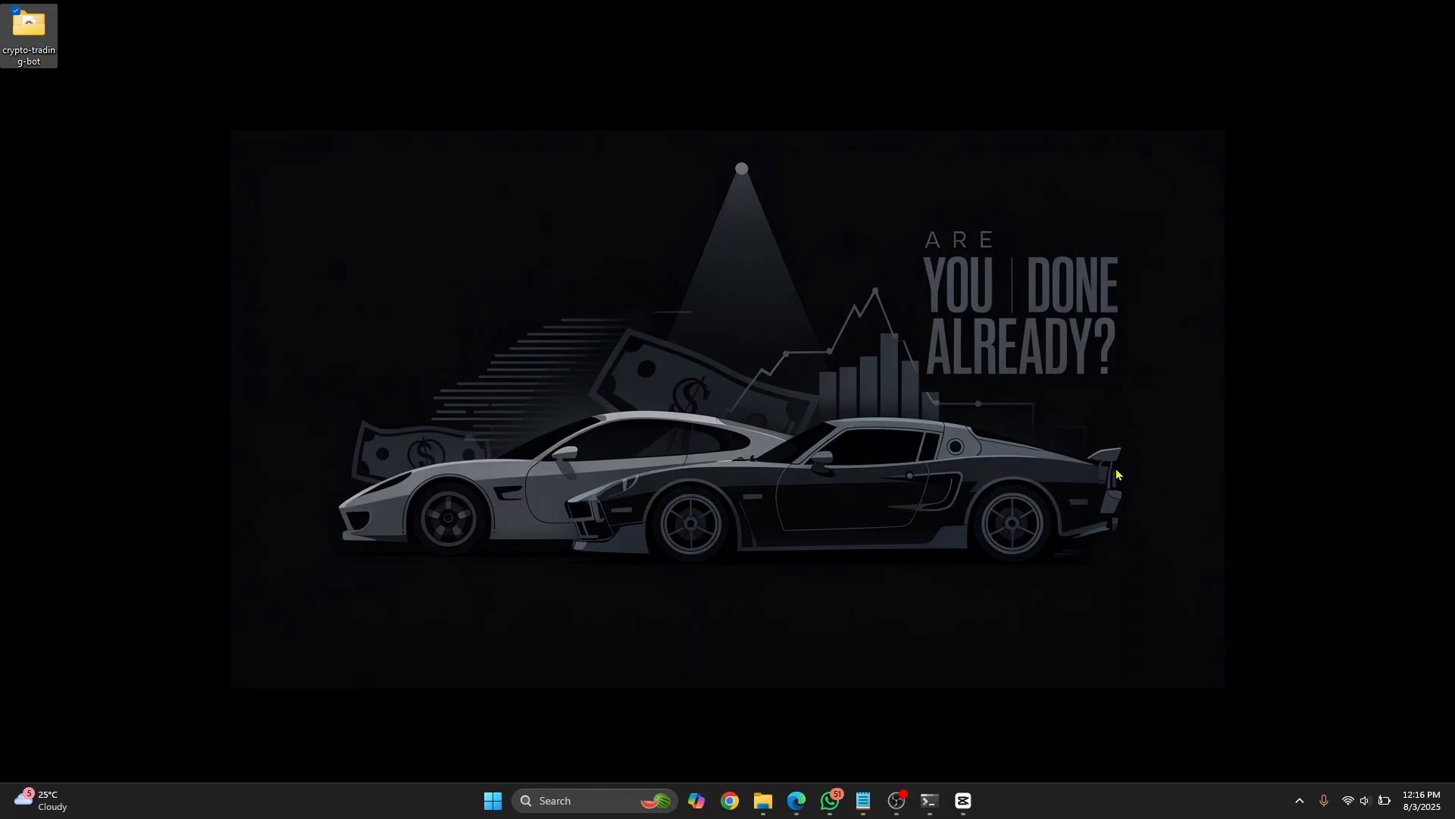
pyautogui.moveTo(689, 469)
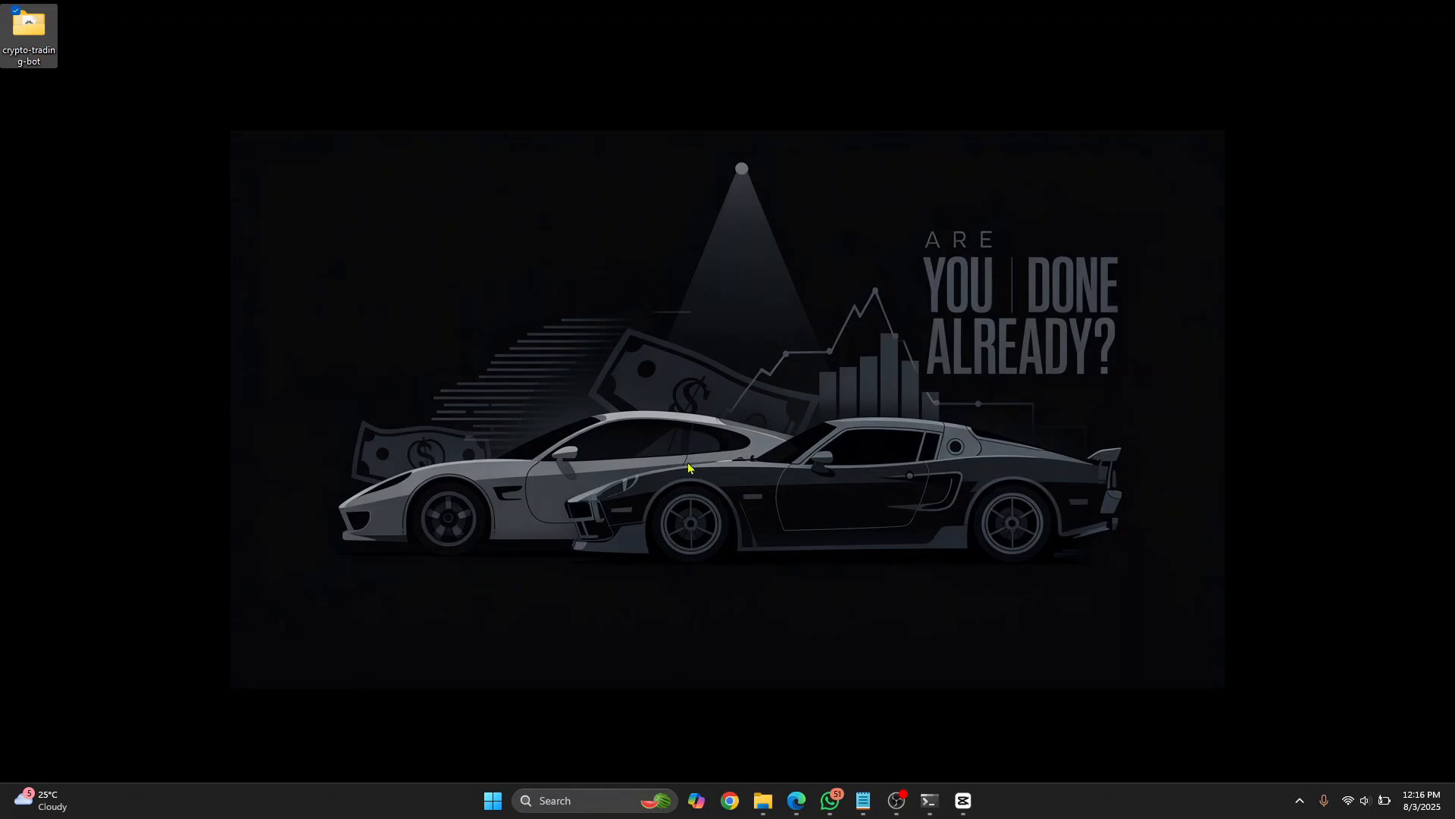
pyautogui.moveTo(997, 597)
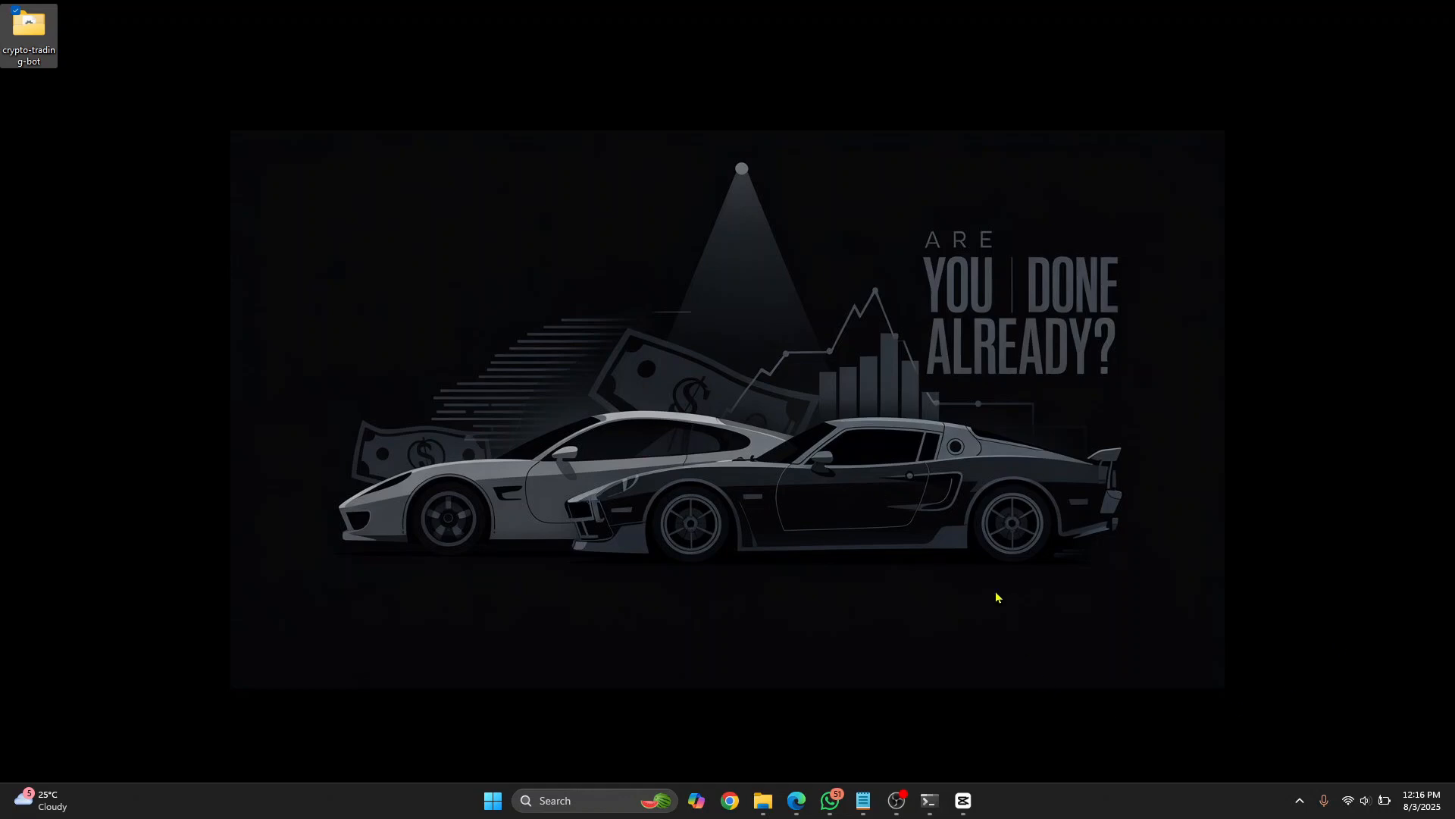